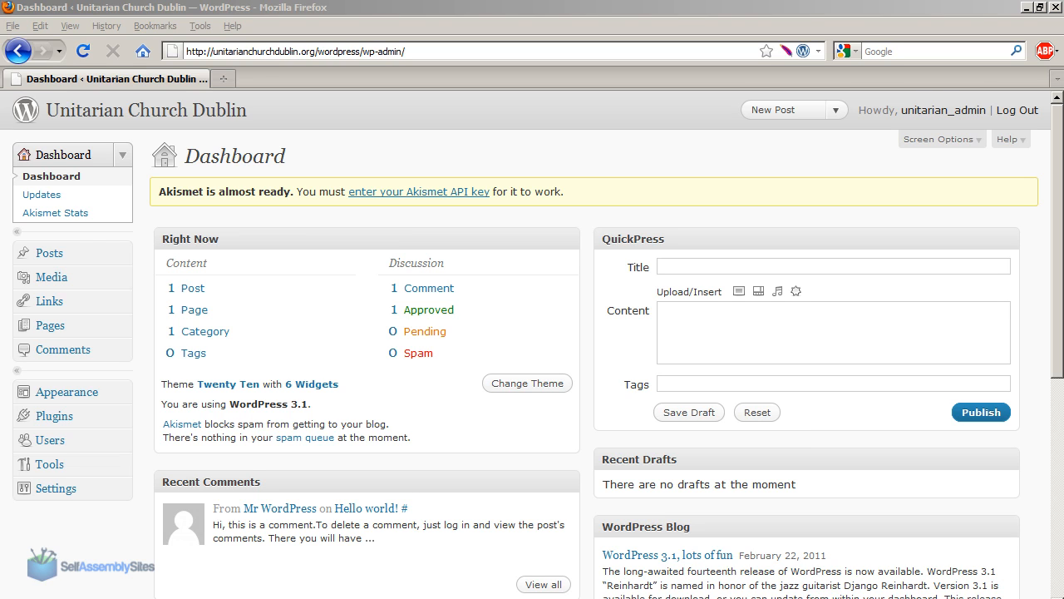
pyautogui.moveTo(905, 194)
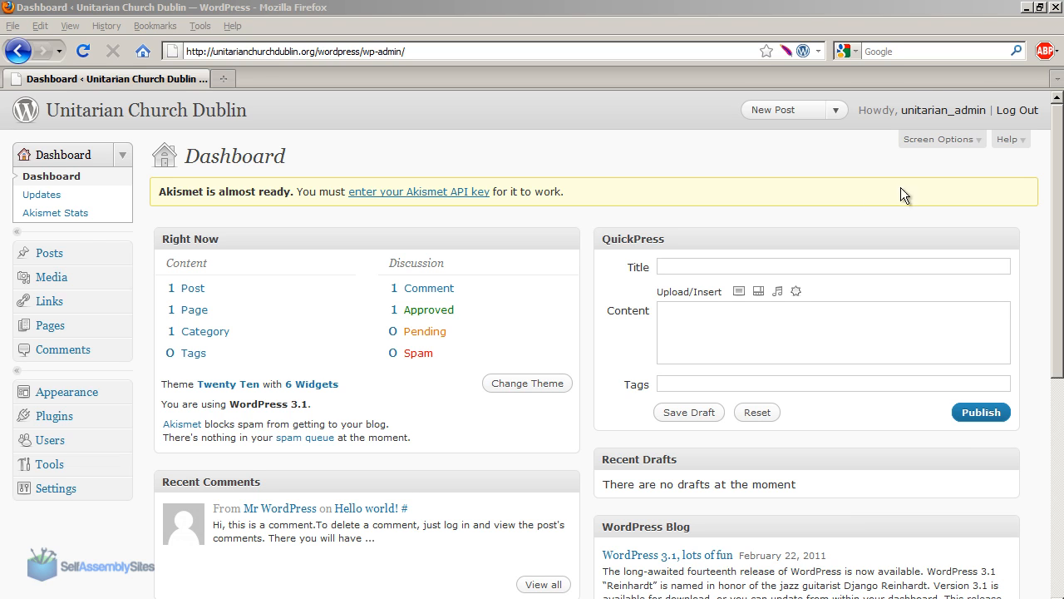
pyautogui.moveTo(468, 213)
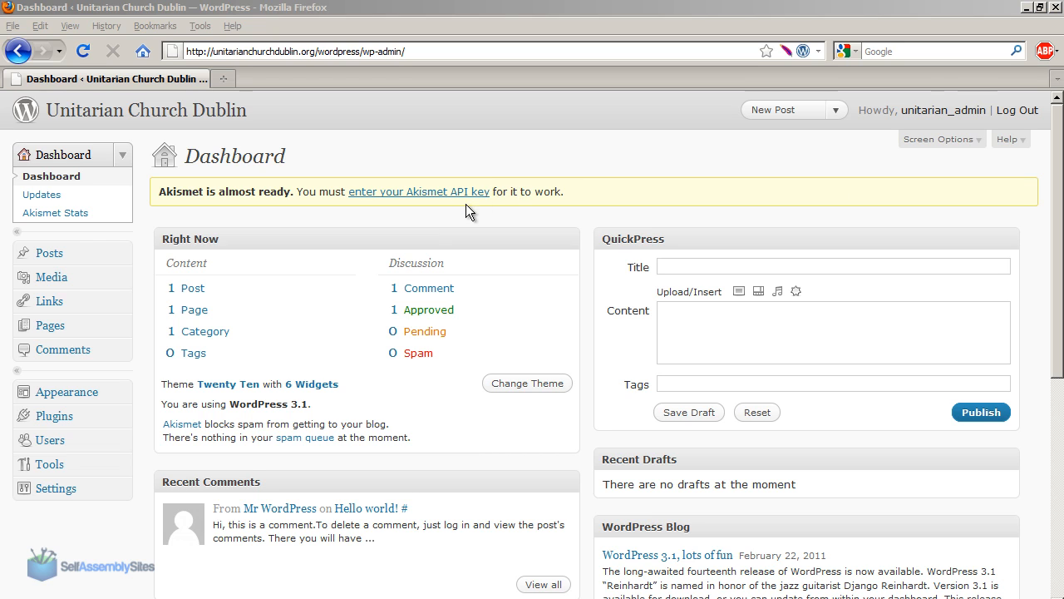
pyautogui.moveTo(356, 197)
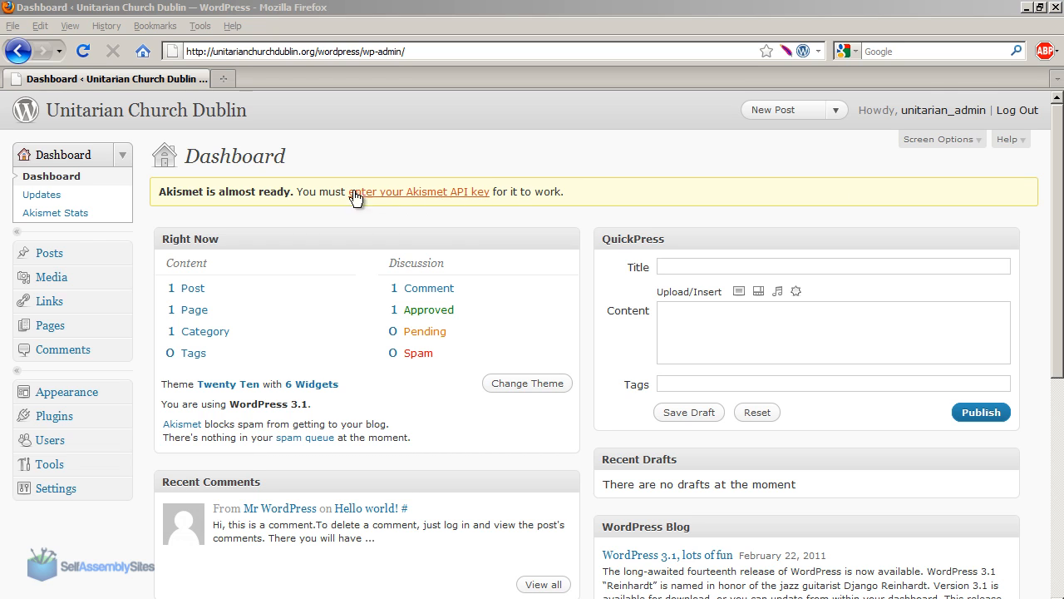
# - Open the Akismet configuration page from the dashboard notice and request a new API key
pyautogui.click(361, 191)
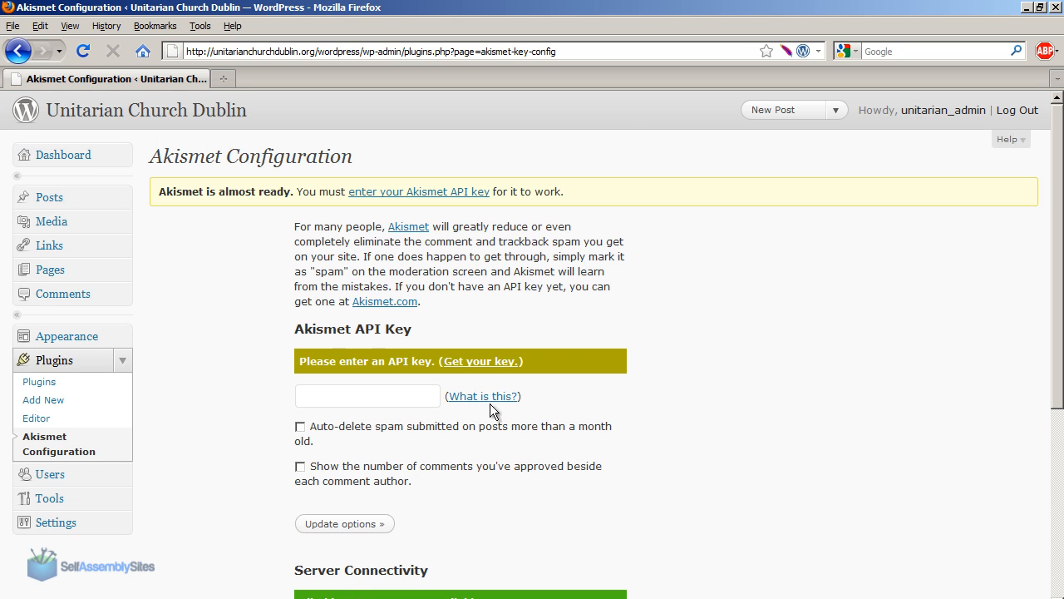
pyautogui.click(471, 360)
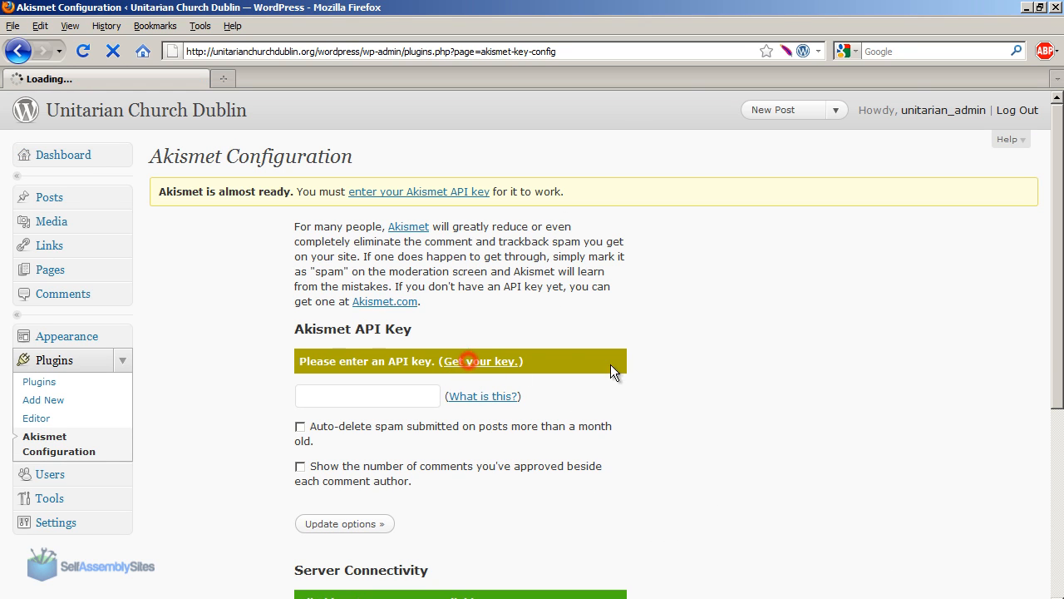
# - Start the Akismet signup and choose the personal blog plan
pyautogui.click(475, 361)
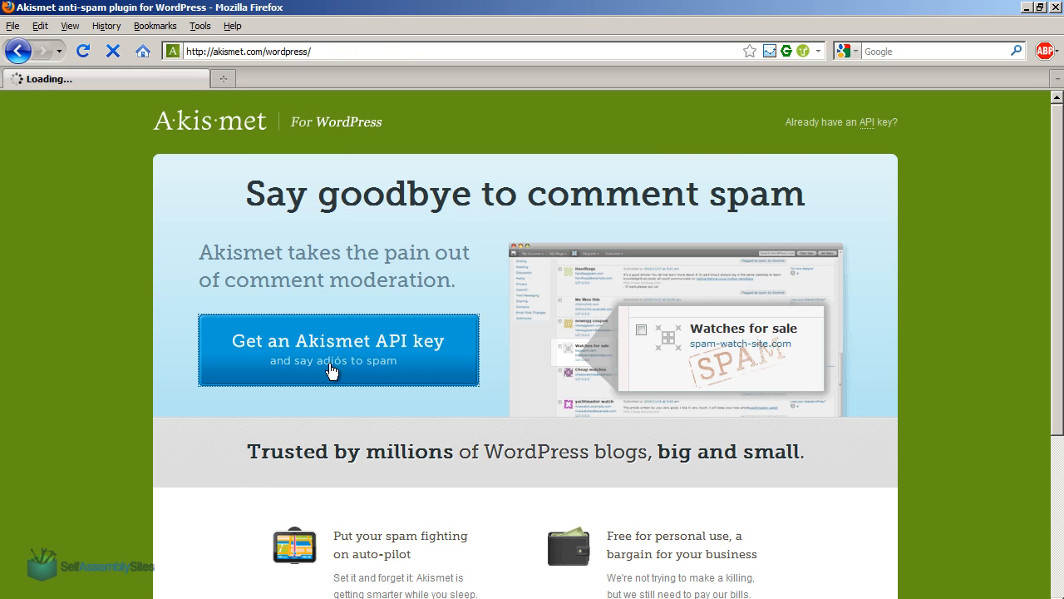
pyautogui.click(338, 349)
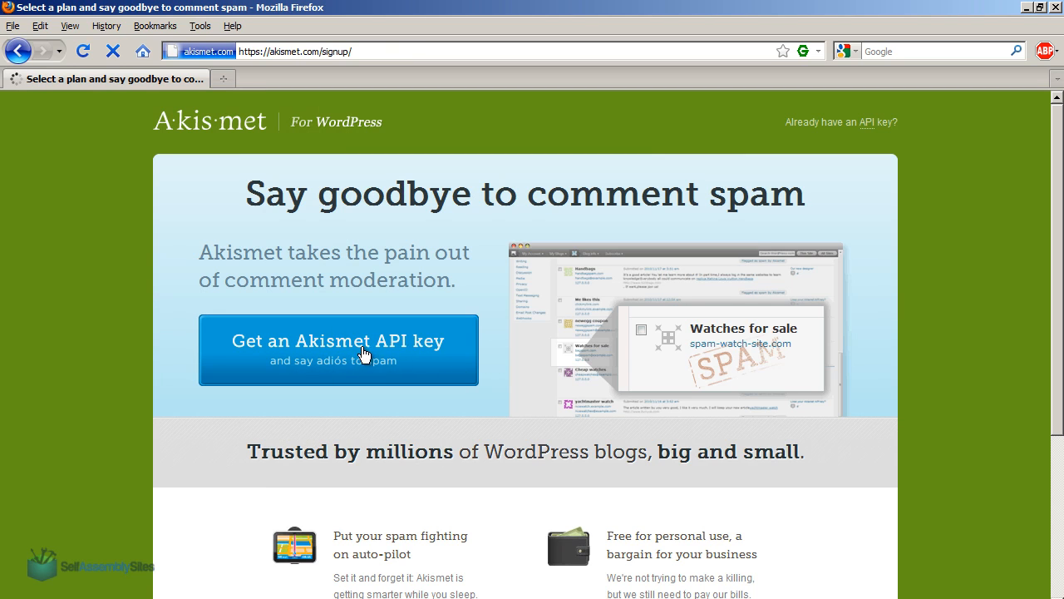
pyautogui.click(339, 349)
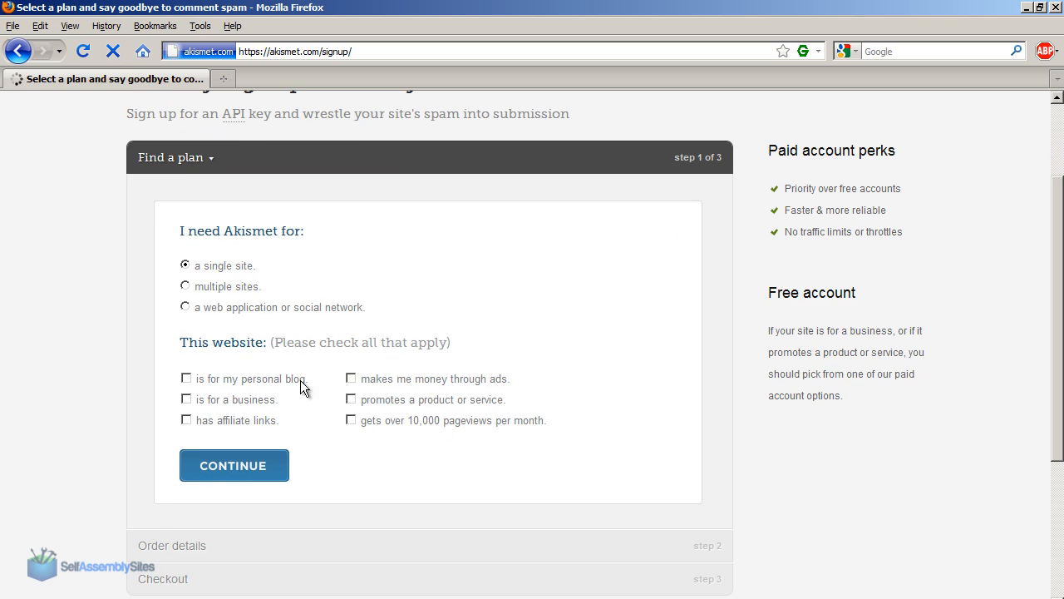
pyautogui.moveTo(273, 385)
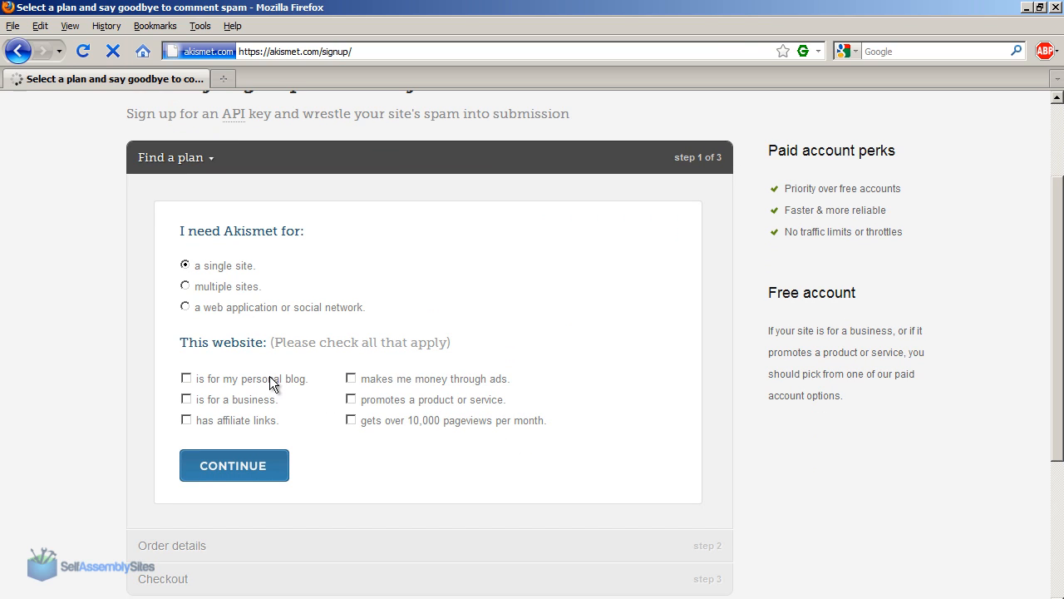
pyautogui.click(186, 378)
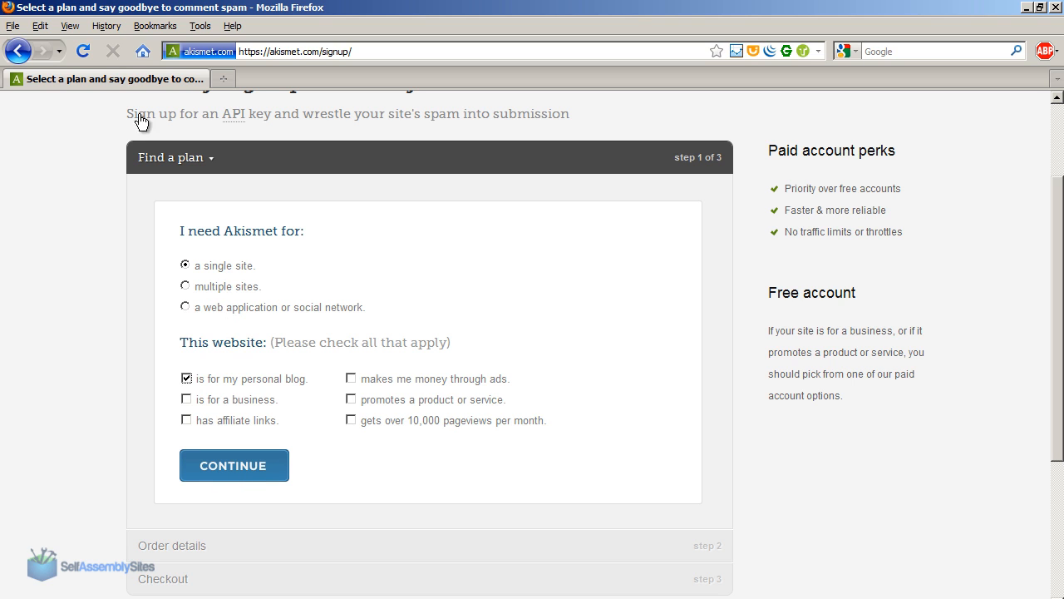
pyautogui.click(233, 465)
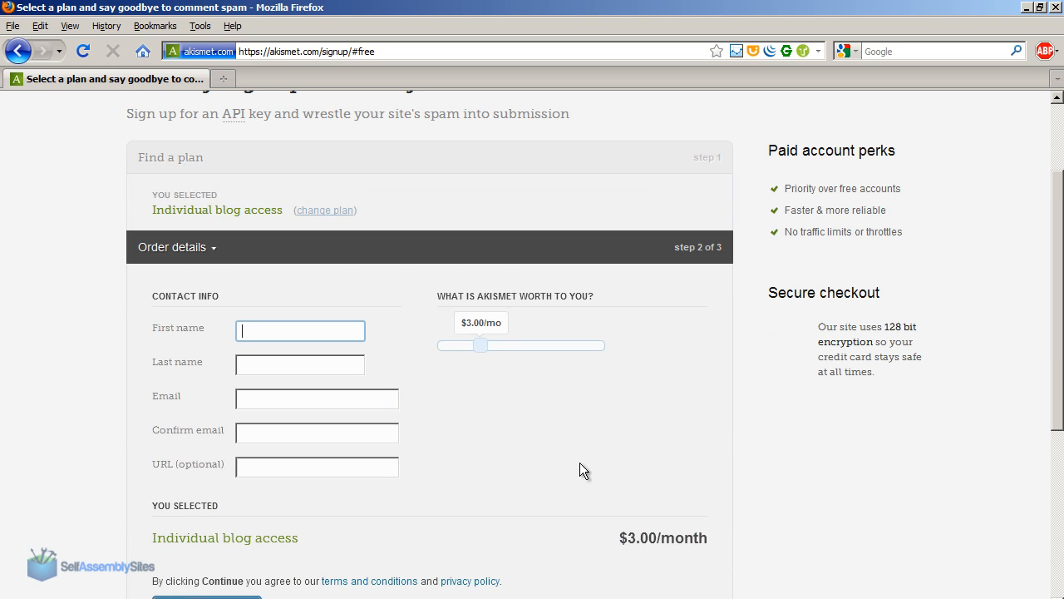
# - Enter the church's name, email and site address, and lower the price to $0.00/month
pyautogui.write('Uni')
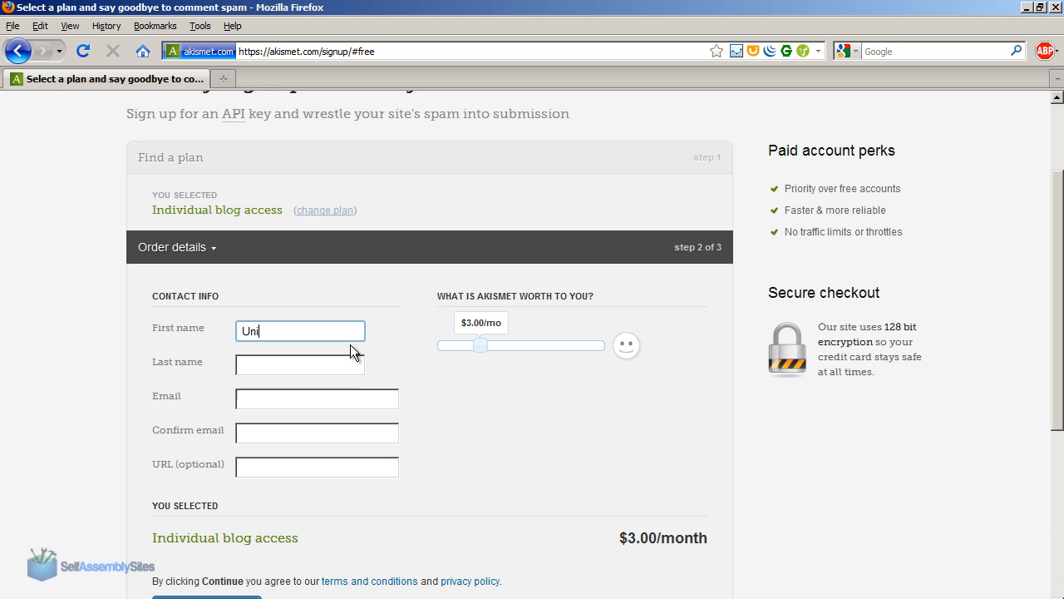
pyautogui.write('Church')
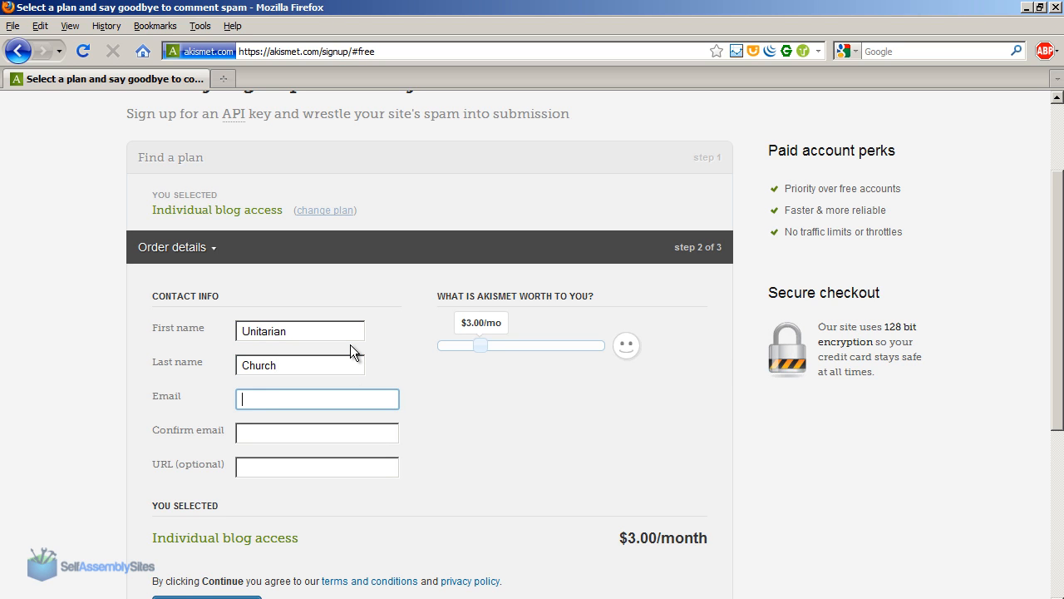
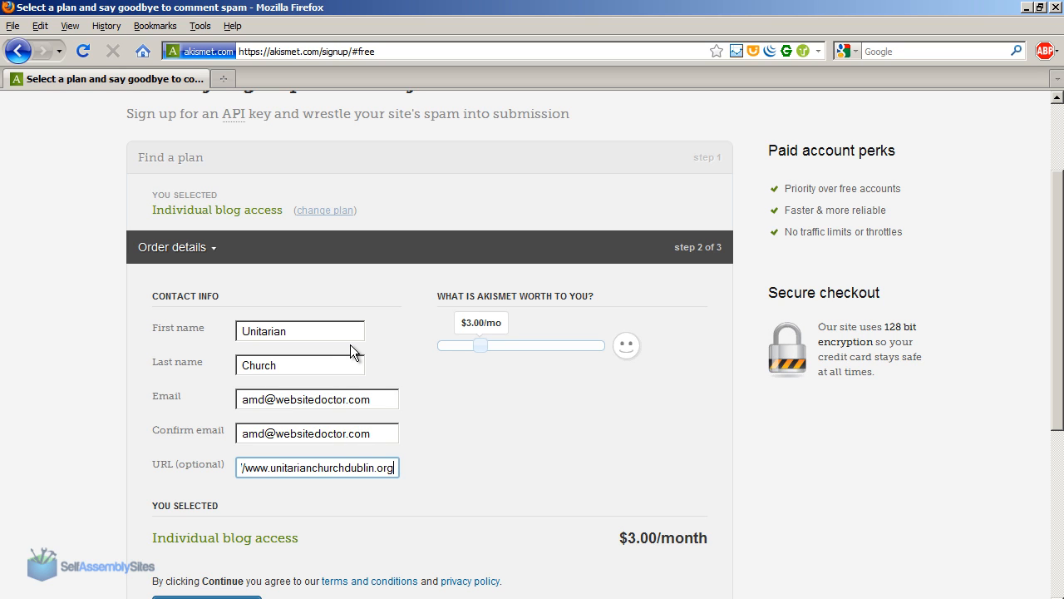
pyautogui.moveTo(479, 345); pyautogui.dragTo(439, 345)
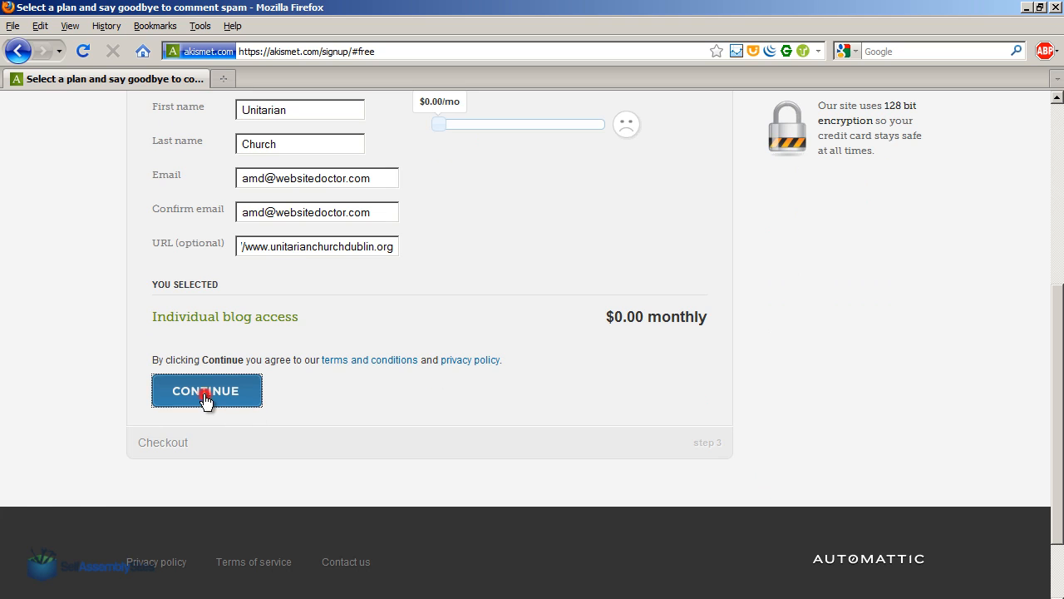
# - Submit the Akismet signup and copy the API key from the welcome email in Gmail
pyautogui.click(206, 390)
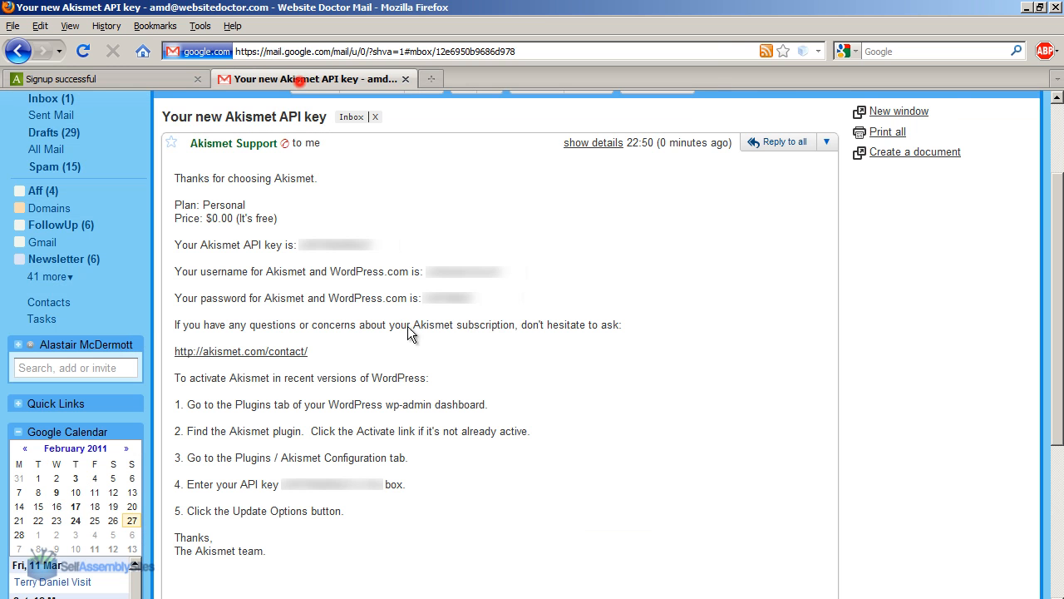
pyautogui.doubleClick(202, 245)
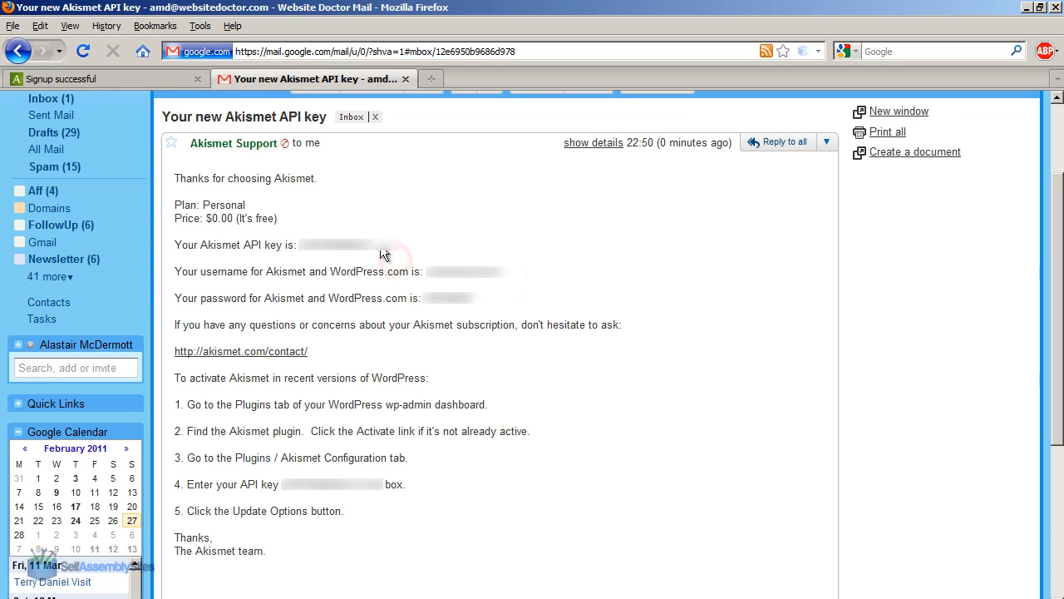
pyautogui.moveTo(376, 232)
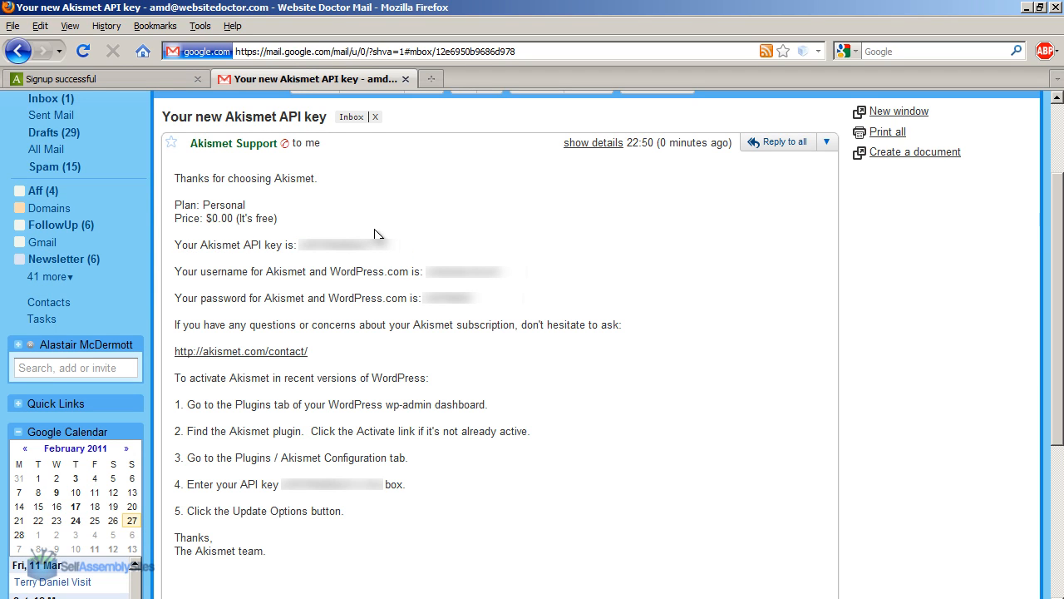
pyautogui.moveTo(168, 274)
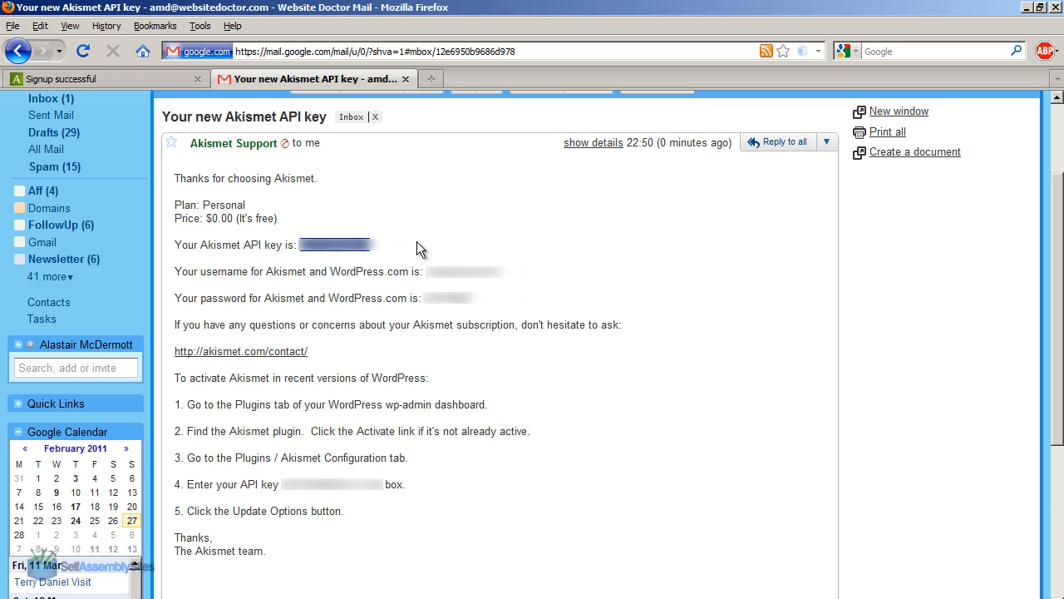
pyautogui.rightClick(335, 244)
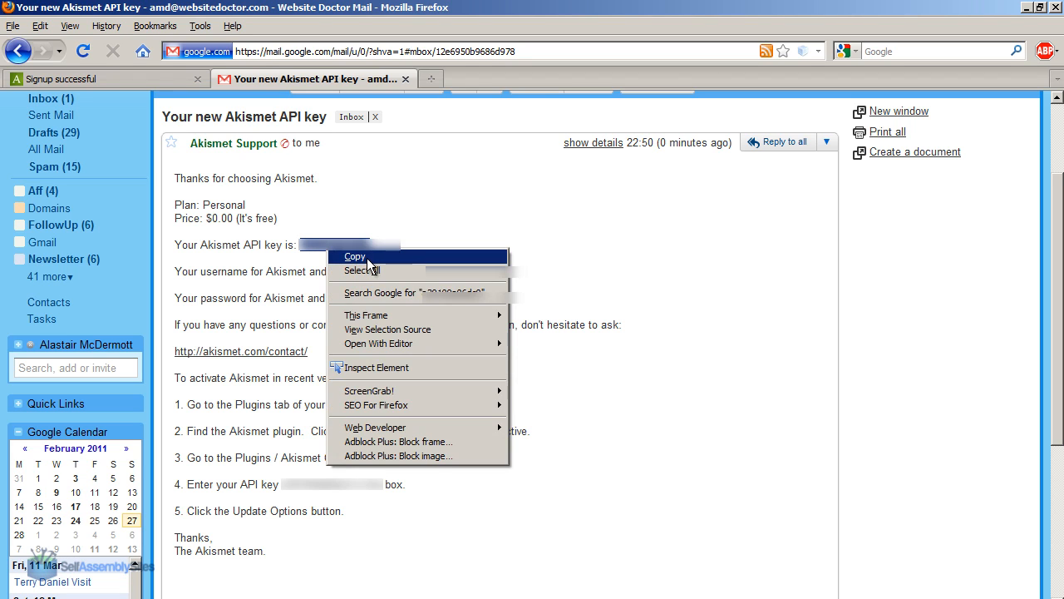
pyautogui.click(353, 256)
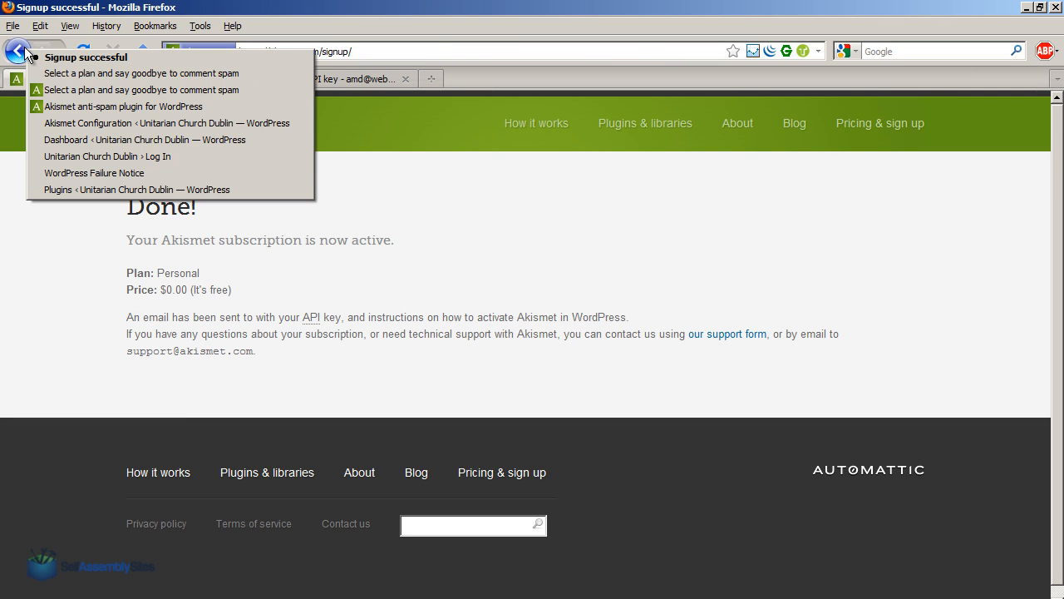
pyautogui.moveTo(143, 141)
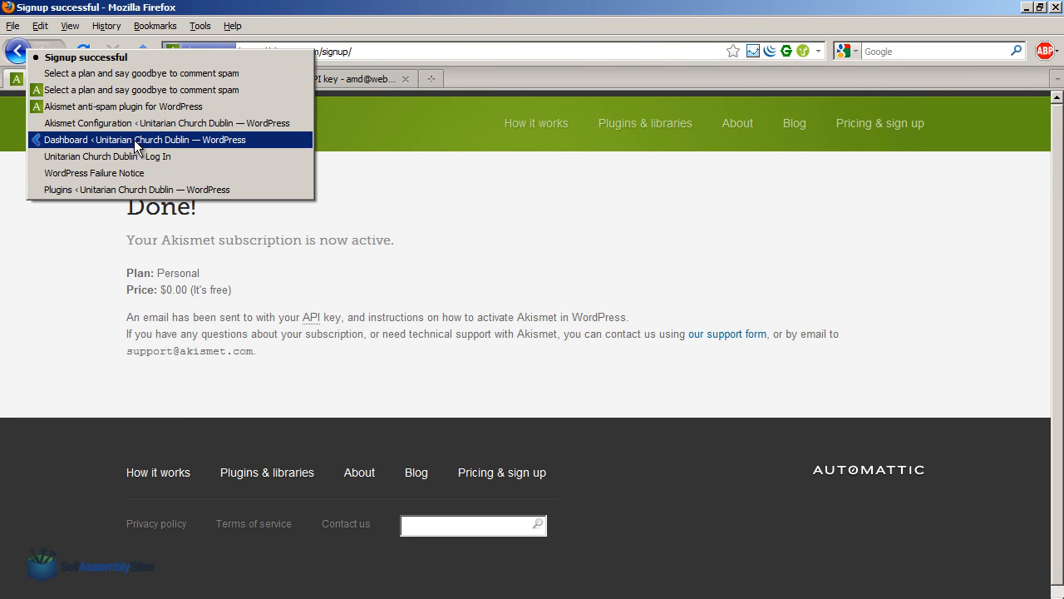
pyautogui.click(145, 138)
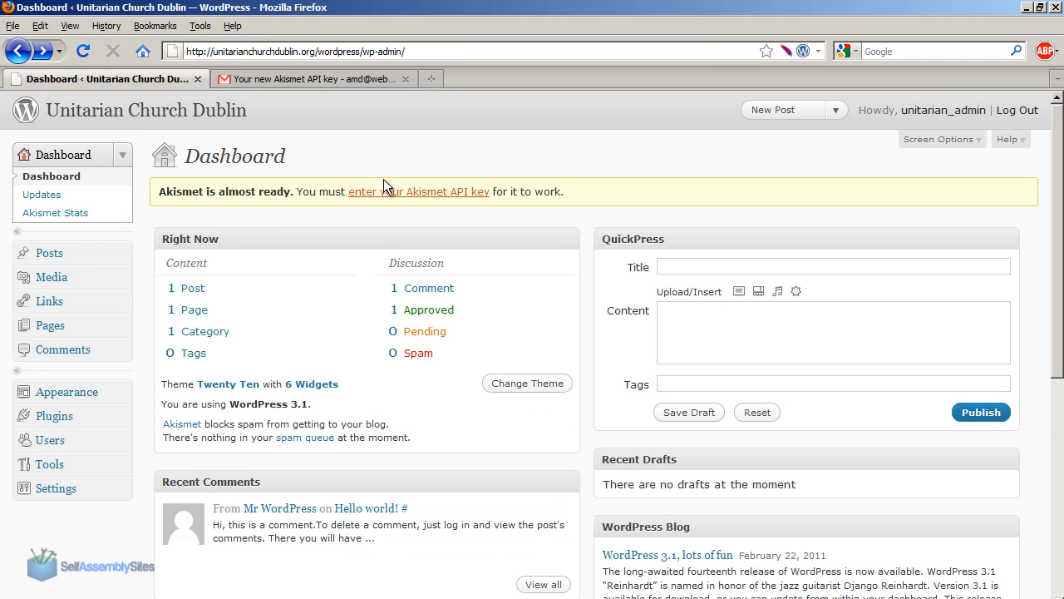
pyautogui.click(418, 191)
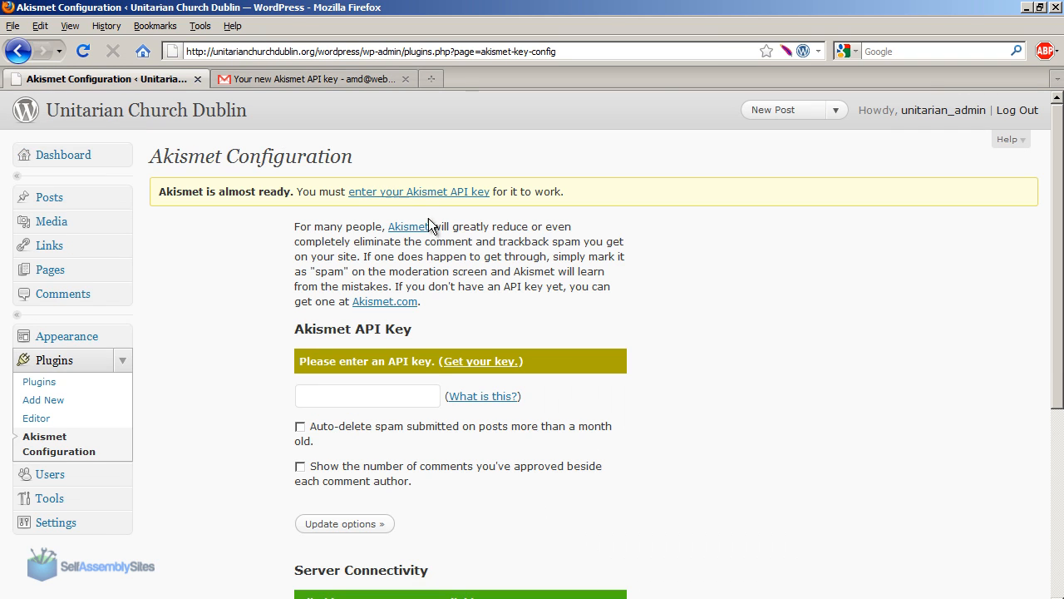
pyautogui.click(354, 396)
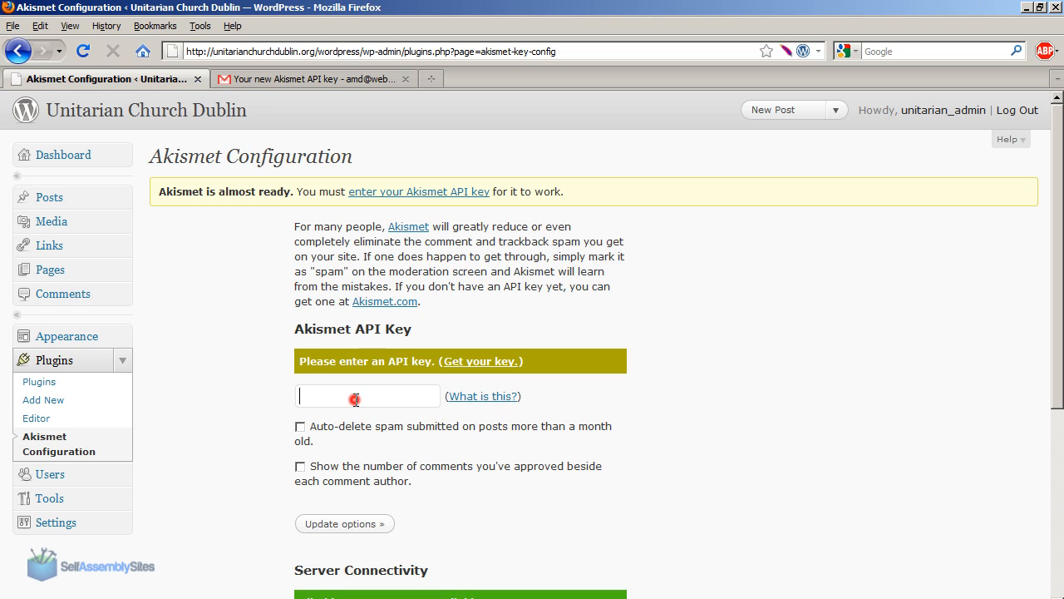
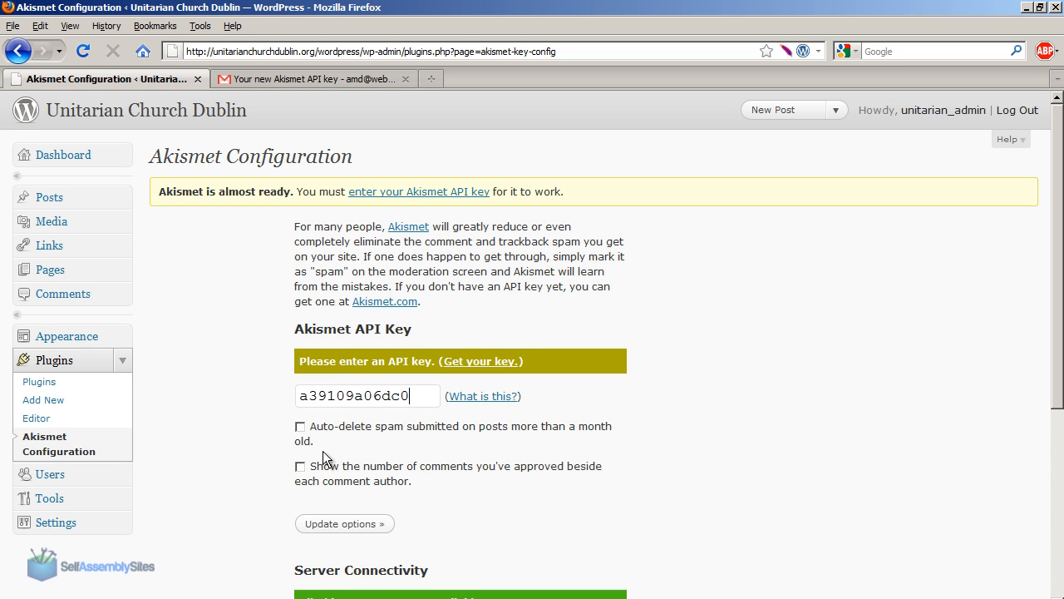
pyautogui.click(299, 426)
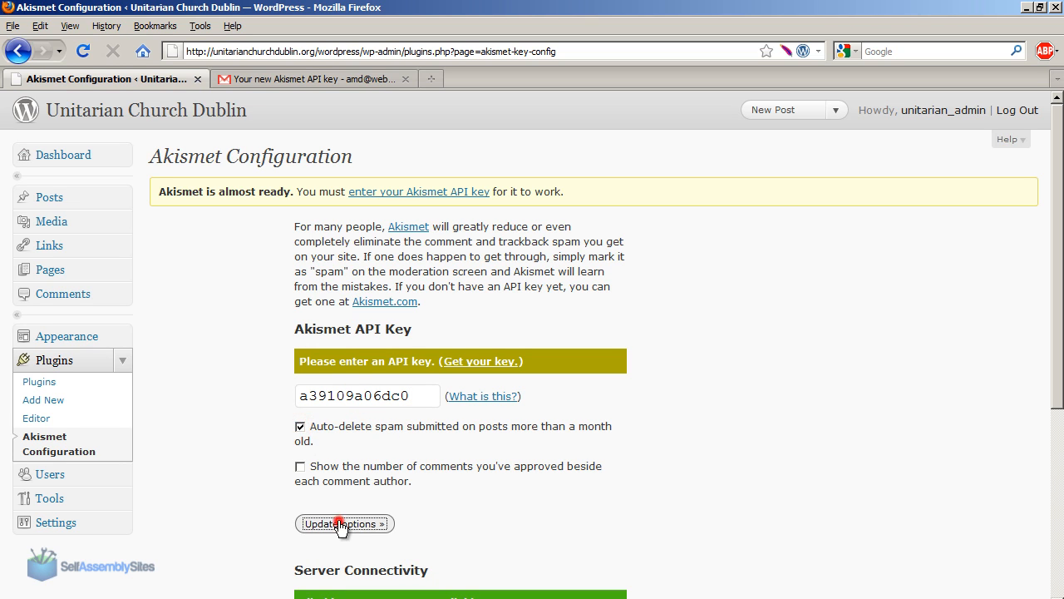
pyautogui.click(344, 523)
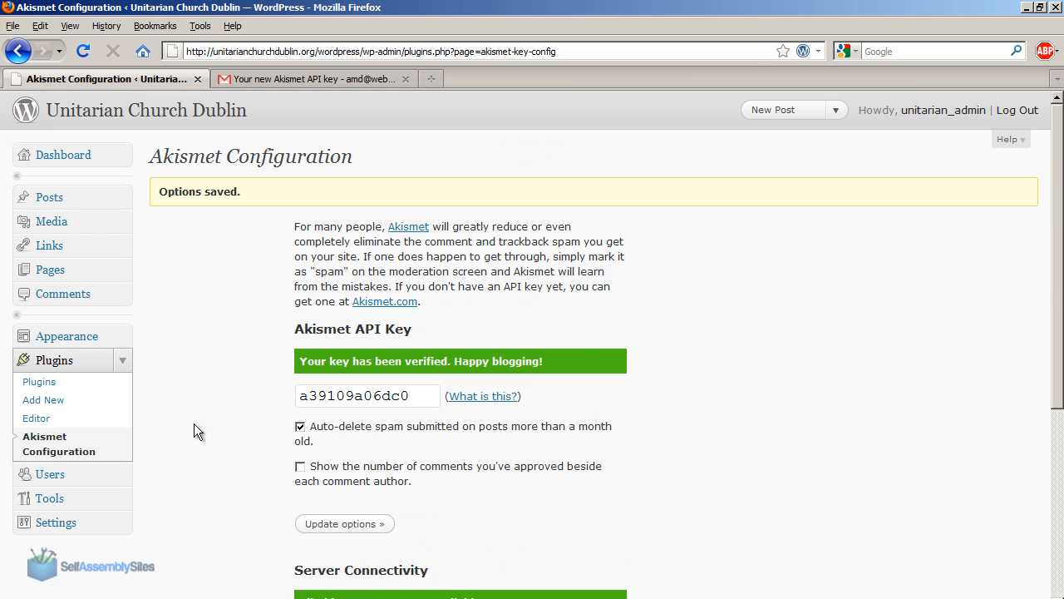
# - Find the WordPress.com Stats plugin under the 'stats' tag and install it
pyautogui.click(42, 400)
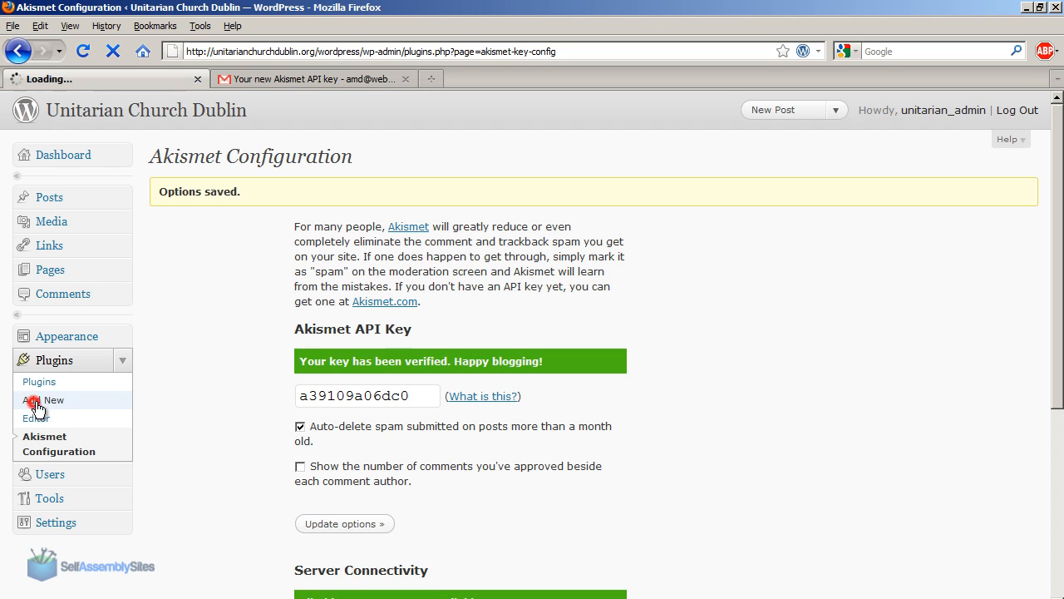
pyautogui.click(45, 400)
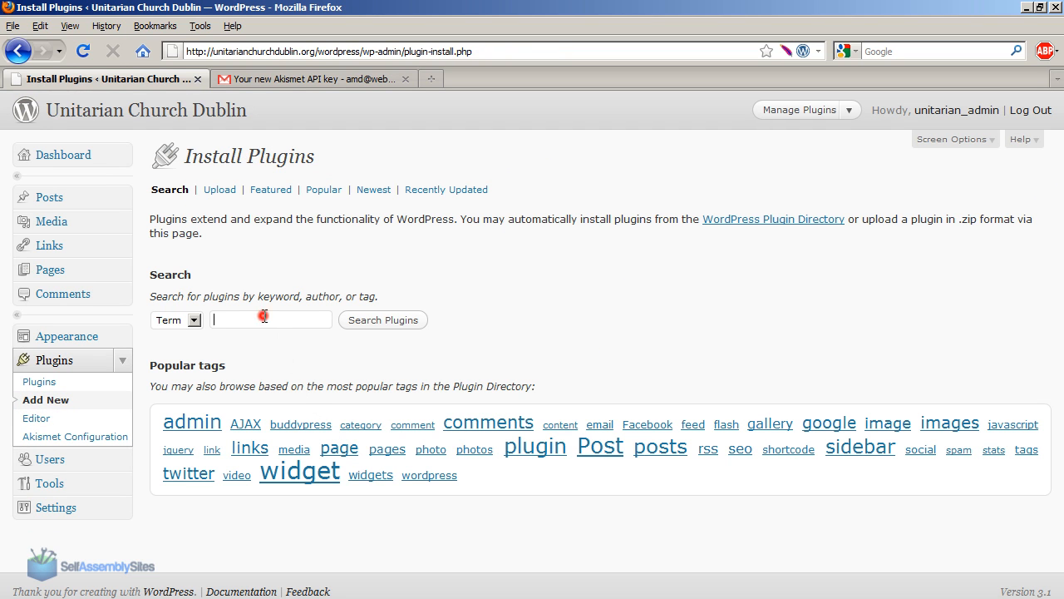
pyautogui.moveTo(958, 450)
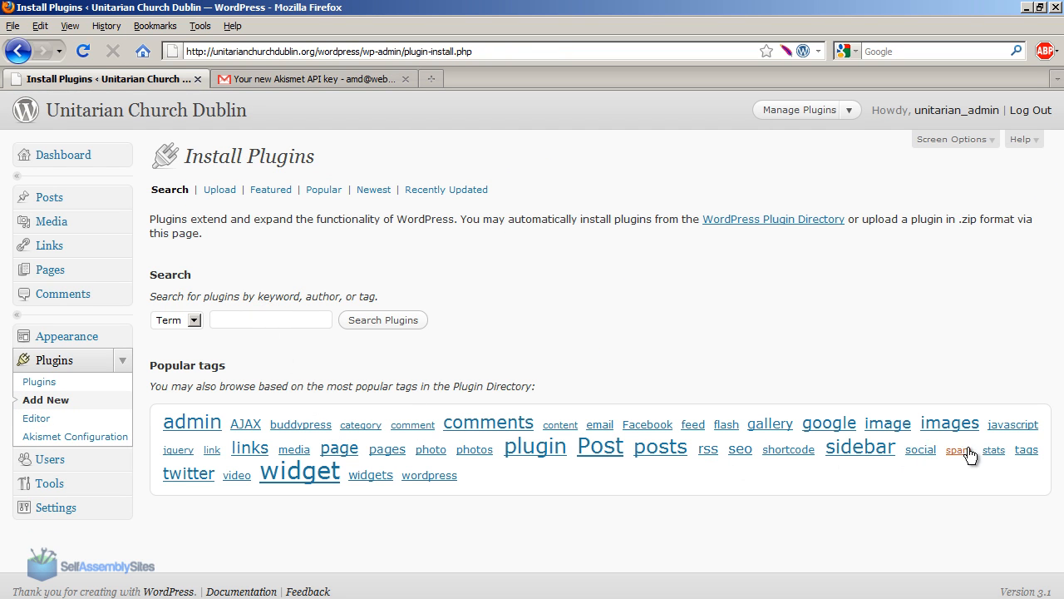
pyautogui.moveTo(995, 454)
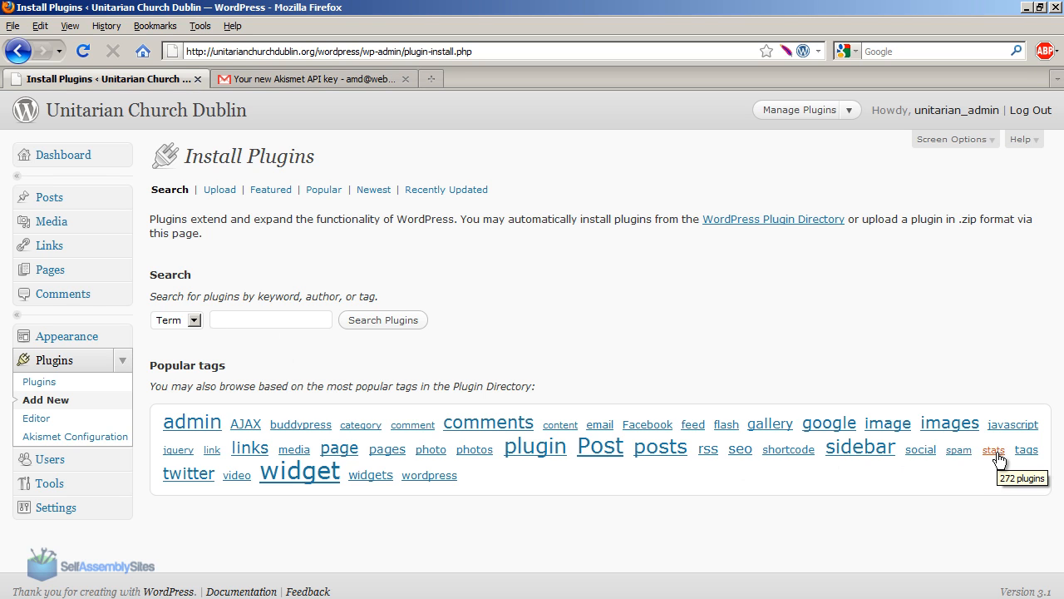
pyautogui.click(994, 450)
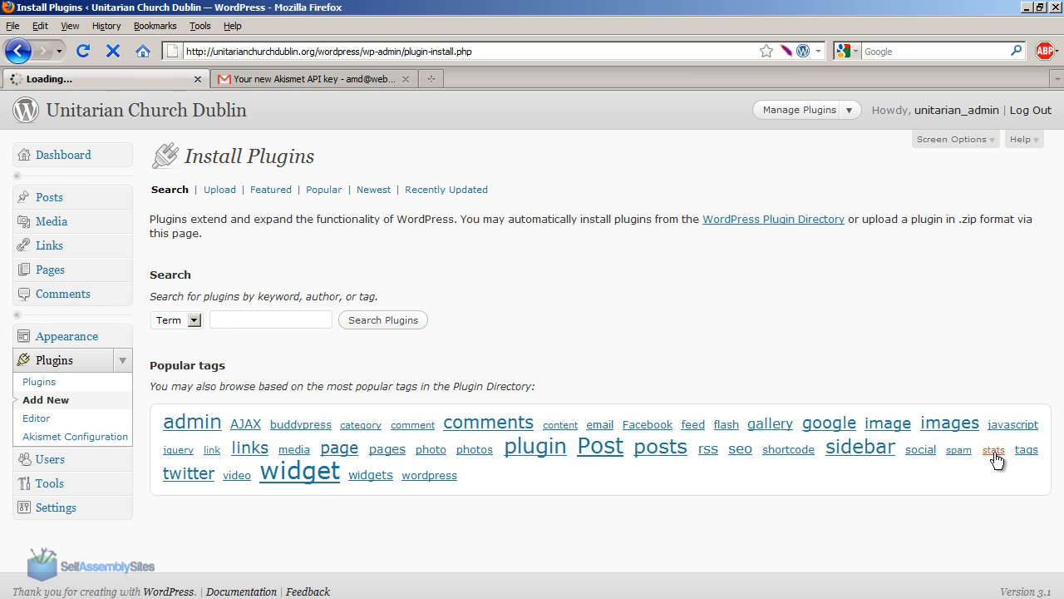
pyautogui.click(993, 450)
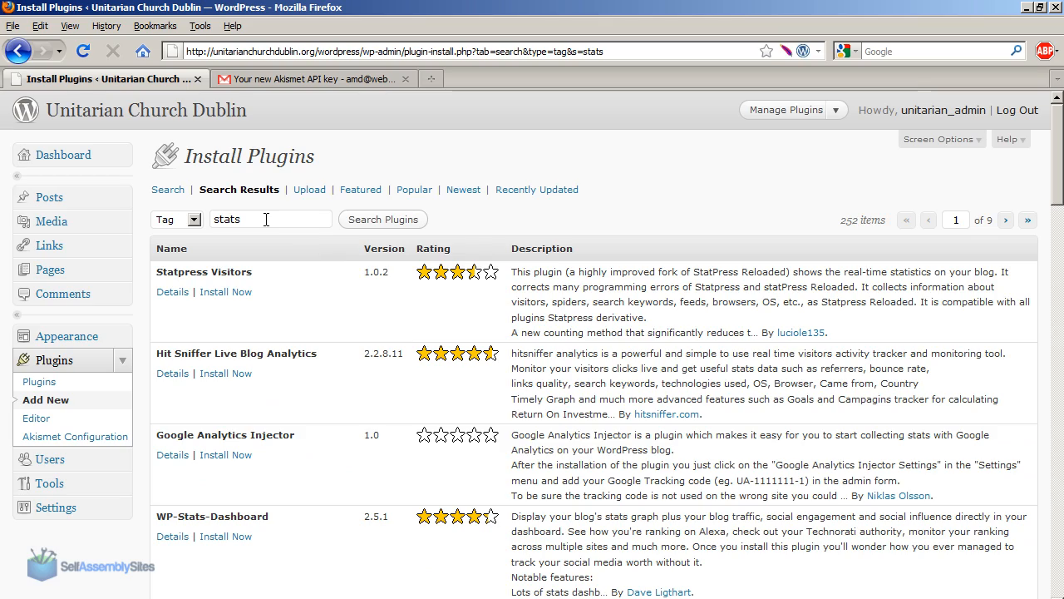
pyautogui.scroll(-3)
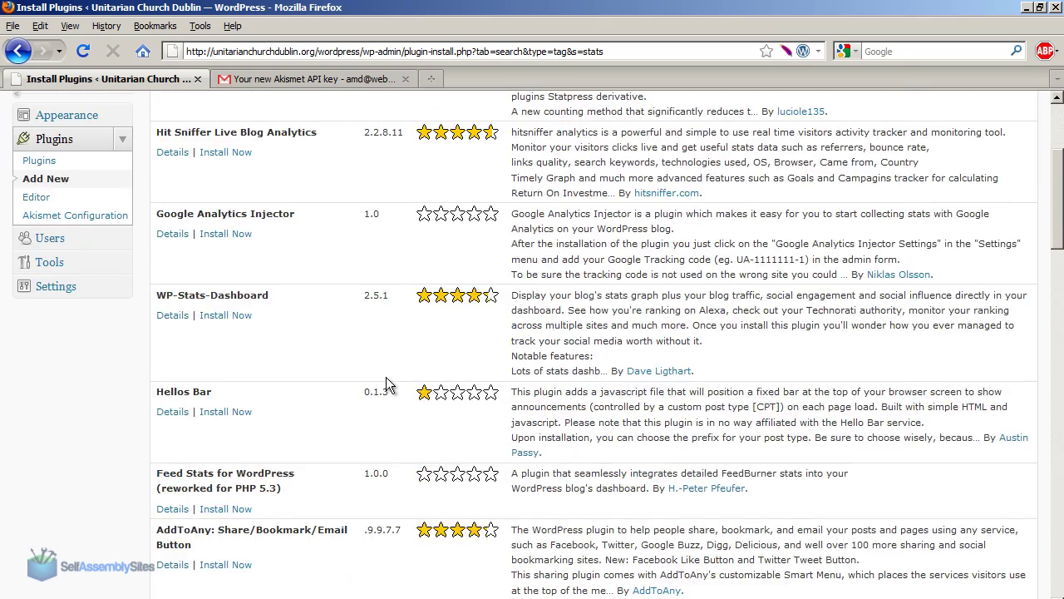
pyautogui.scroll(-3)
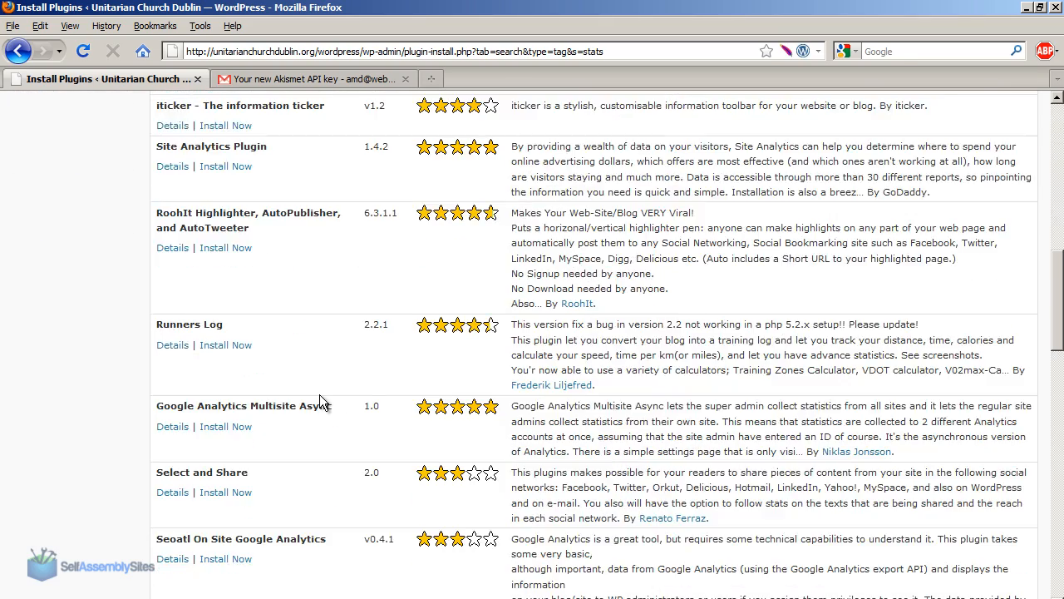
pyautogui.scroll(-3)
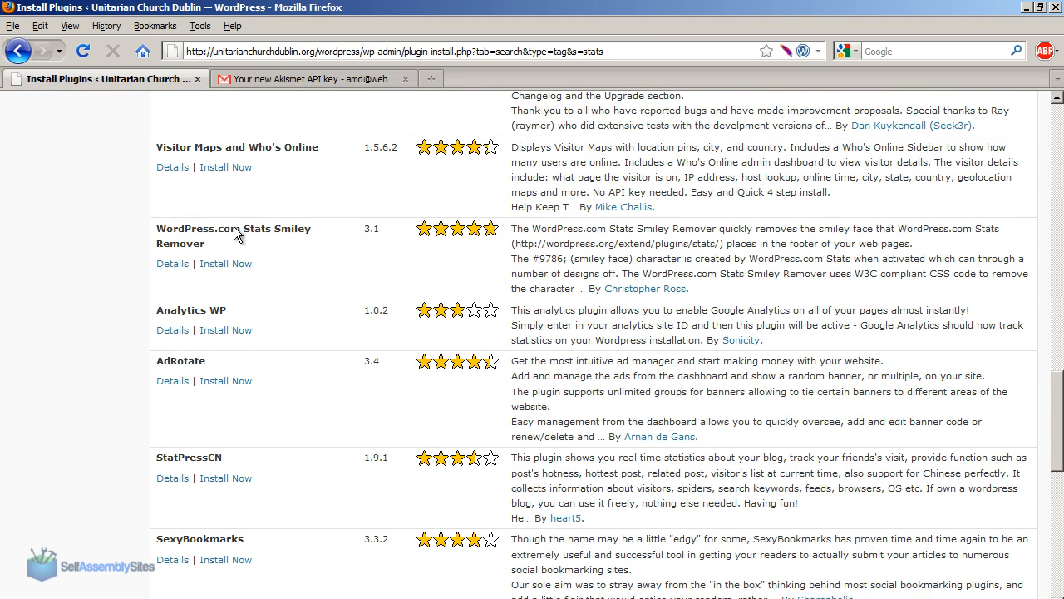
pyautogui.moveTo(235, 228)
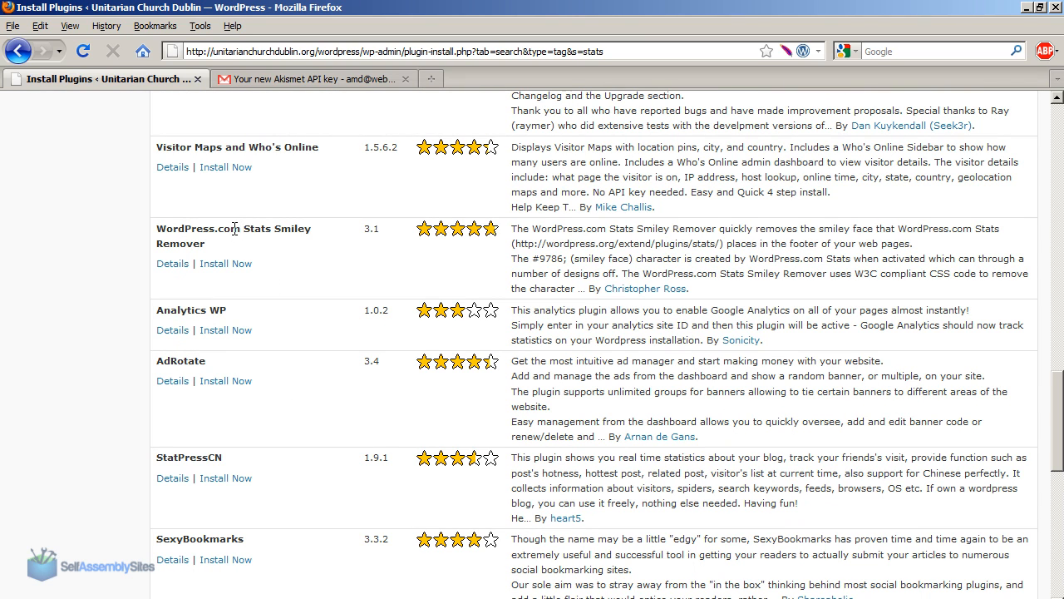
pyautogui.scroll(-3)
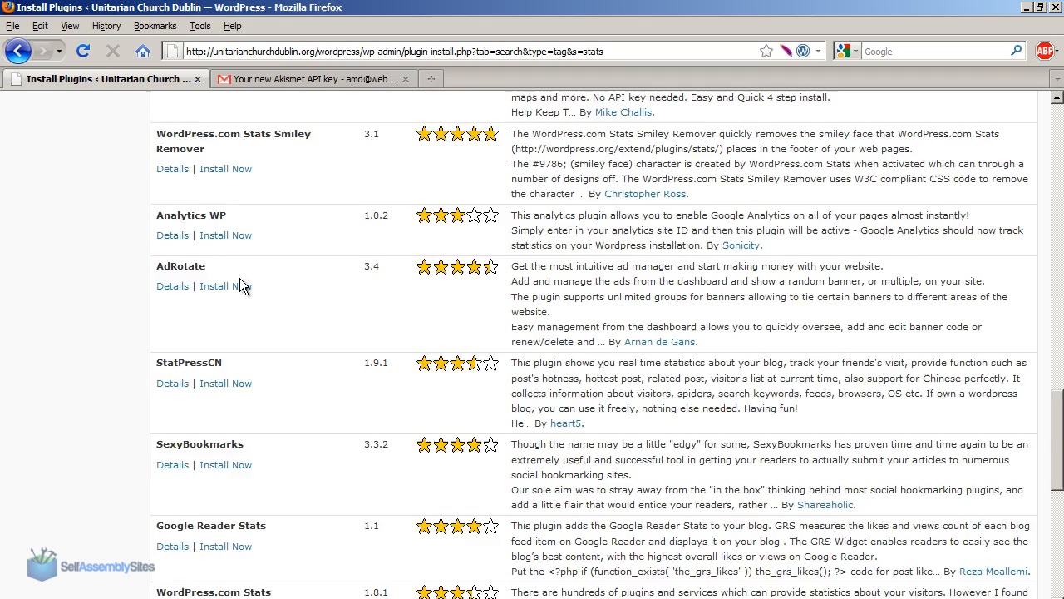
pyautogui.scroll(-3)
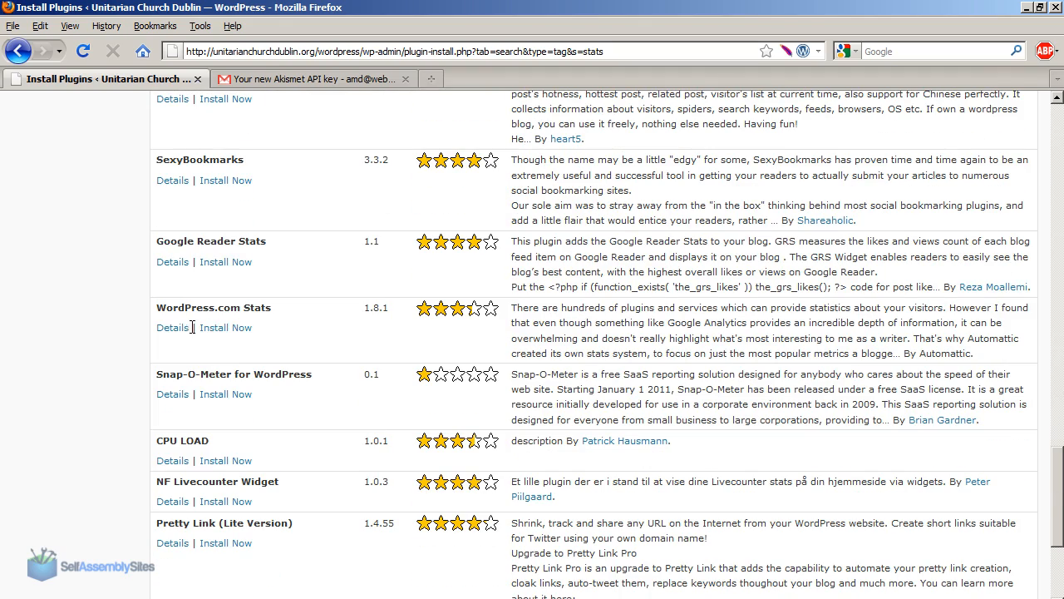
pyautogui.click(222, 328)
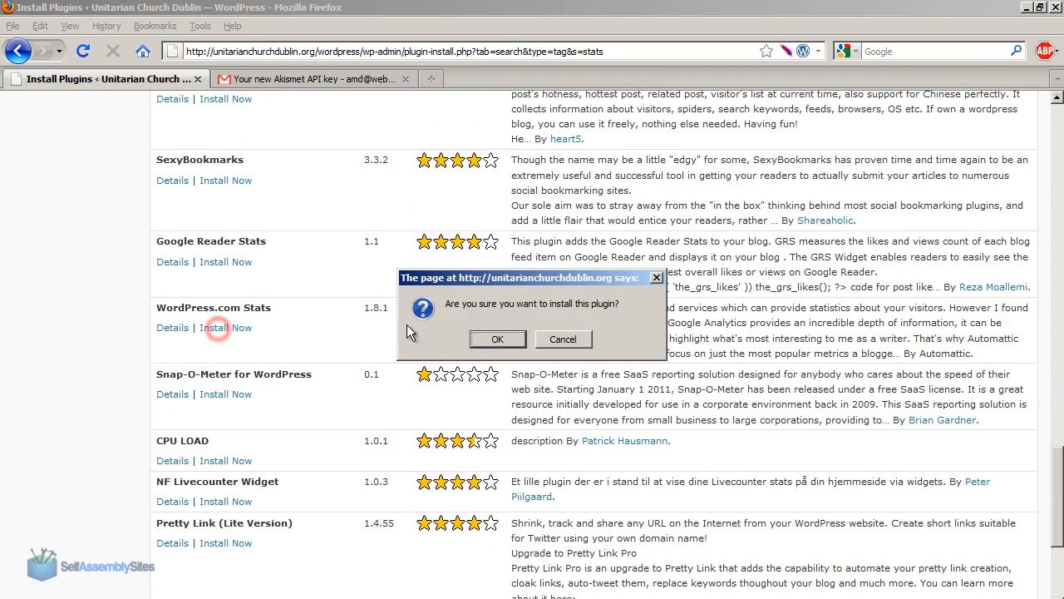
pyautogui.click(499, 340)
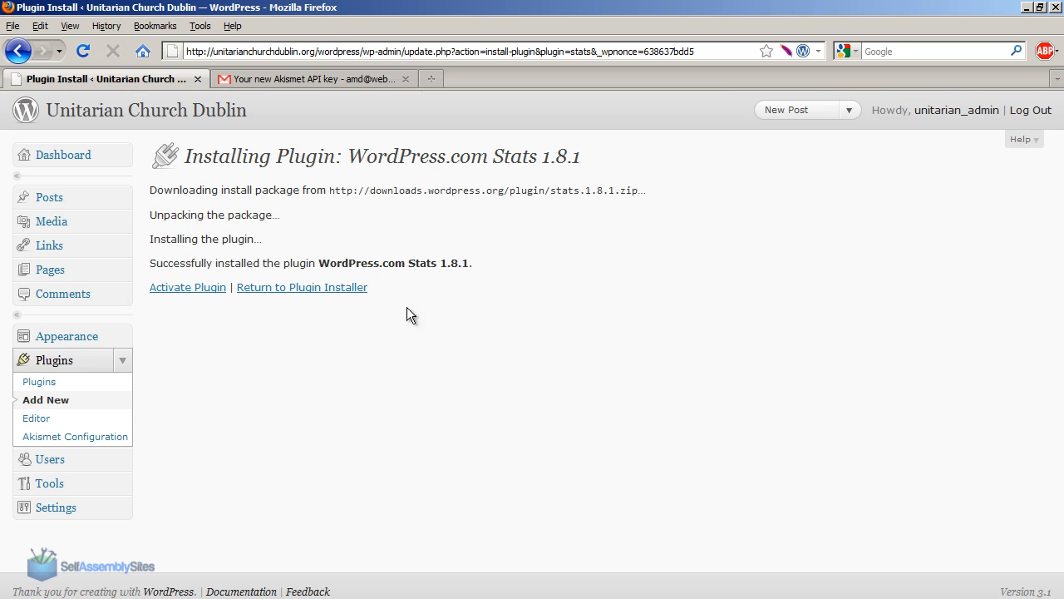
# - Activate WordPress.com Stats and paste the API key into its setup field
pyautogui.click(187, 287)
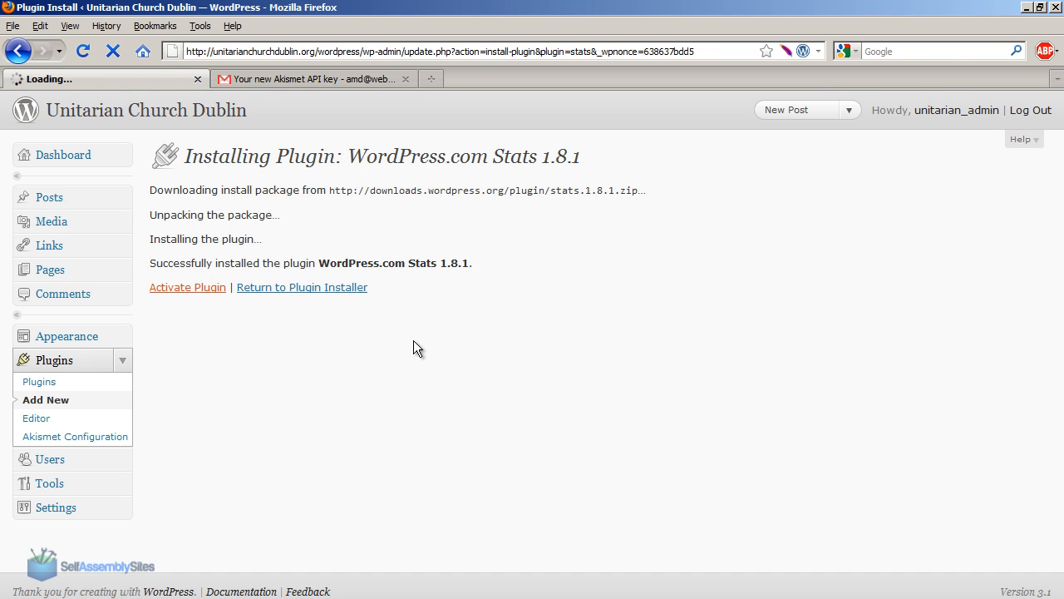
pyautogui.click(188, 287)
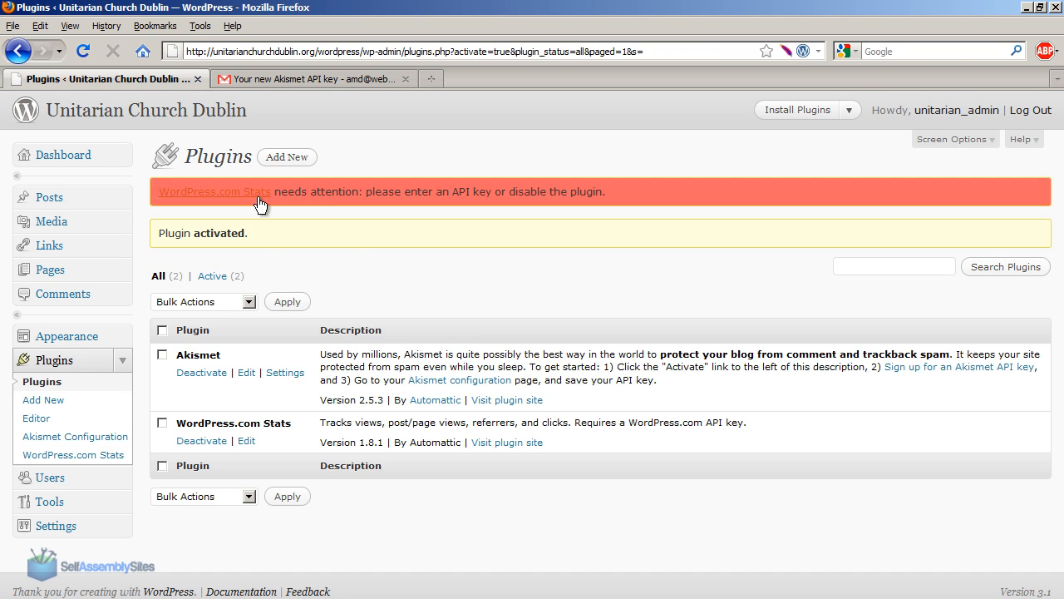
pyautogui.moveTo(397, 192); pyautogui.dragTo(606, 191)
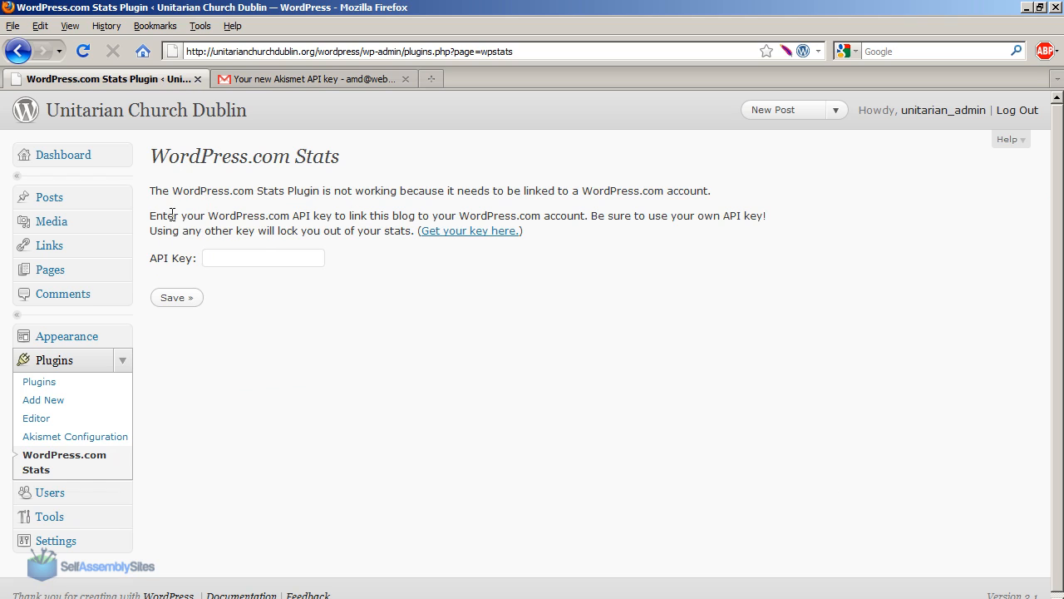
pyautogui.moveTo(148, 216); pyautogui.dragTo(524, 230)
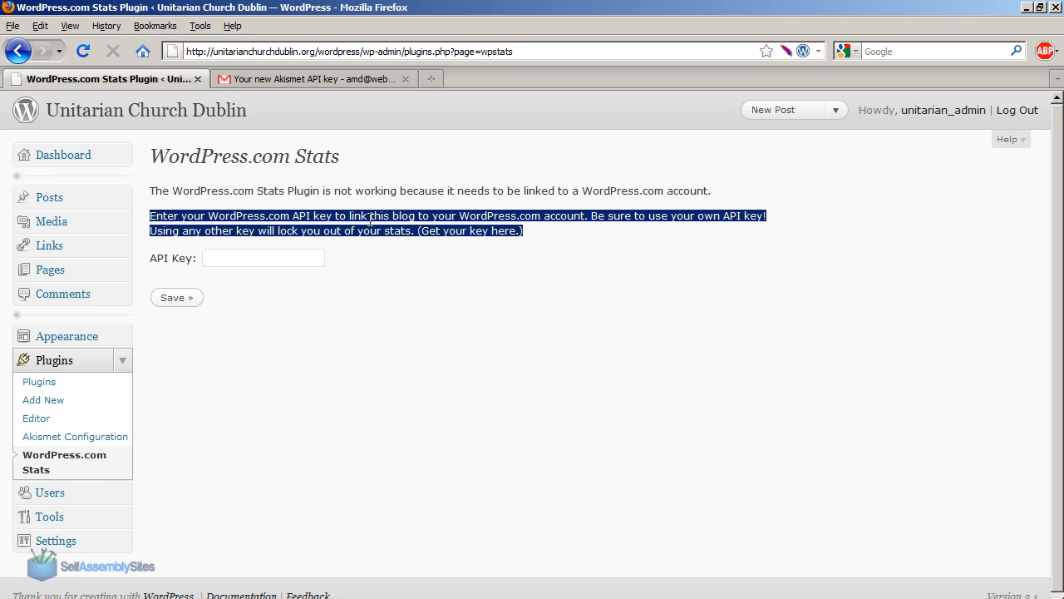
pyautogui.click(263, 258)
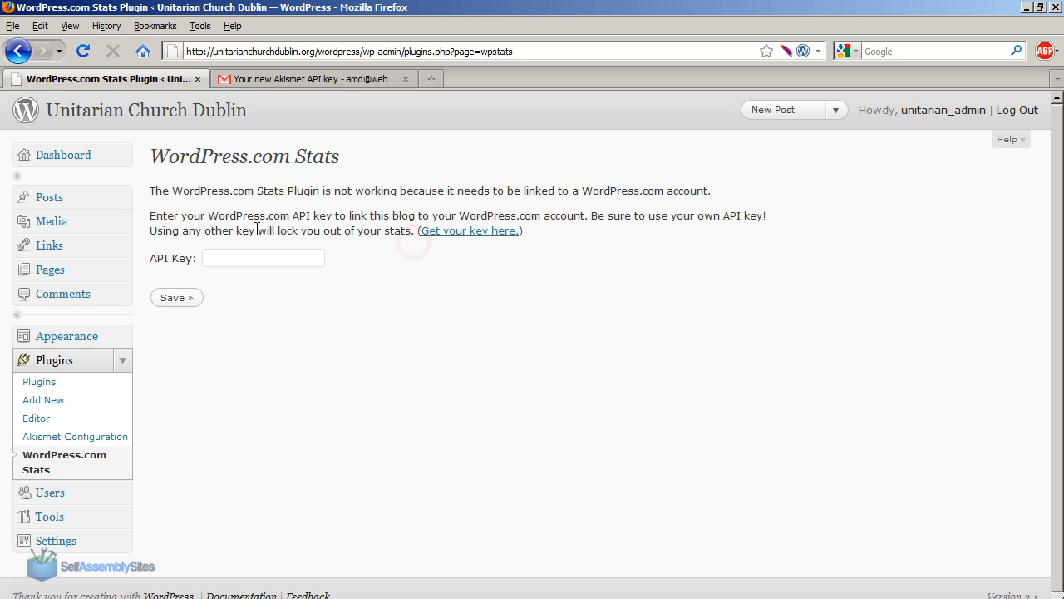
pyautogui.rightClick(263, 258)
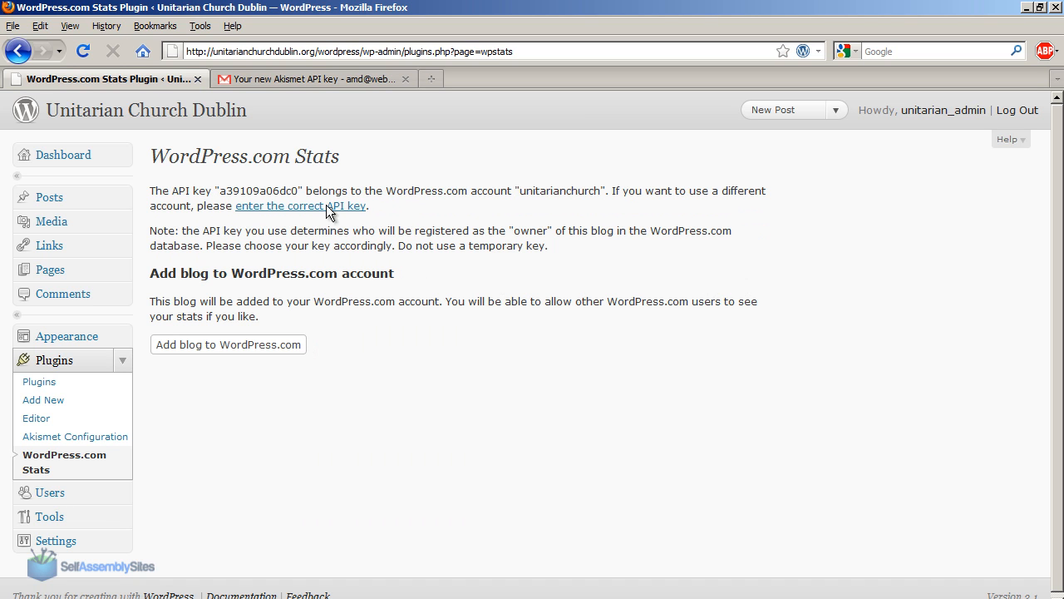
pyautogui.moveTo(244, 192)
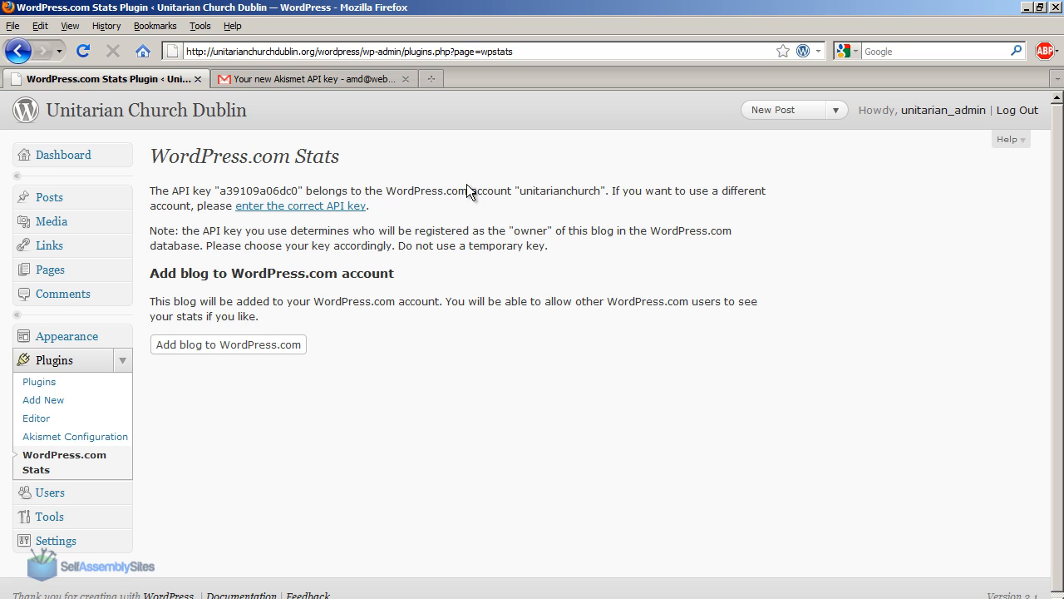
pyautogui.doubleClick(532, 190)
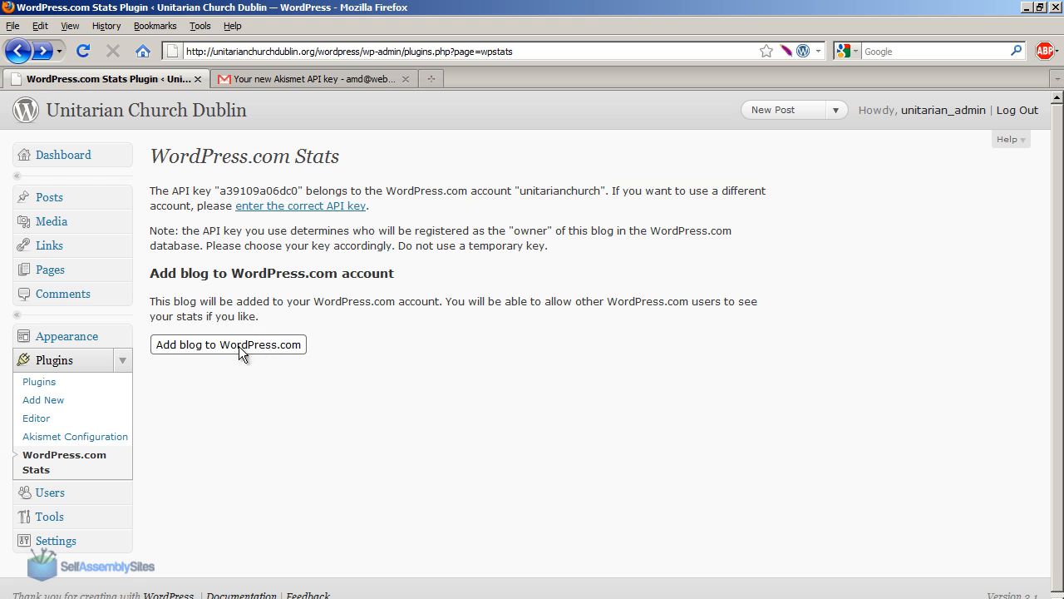
# - Link the church blog to WordPress.com and save the admin-bar chart and shortlink Stats options
pyautogui.click(225, 344)
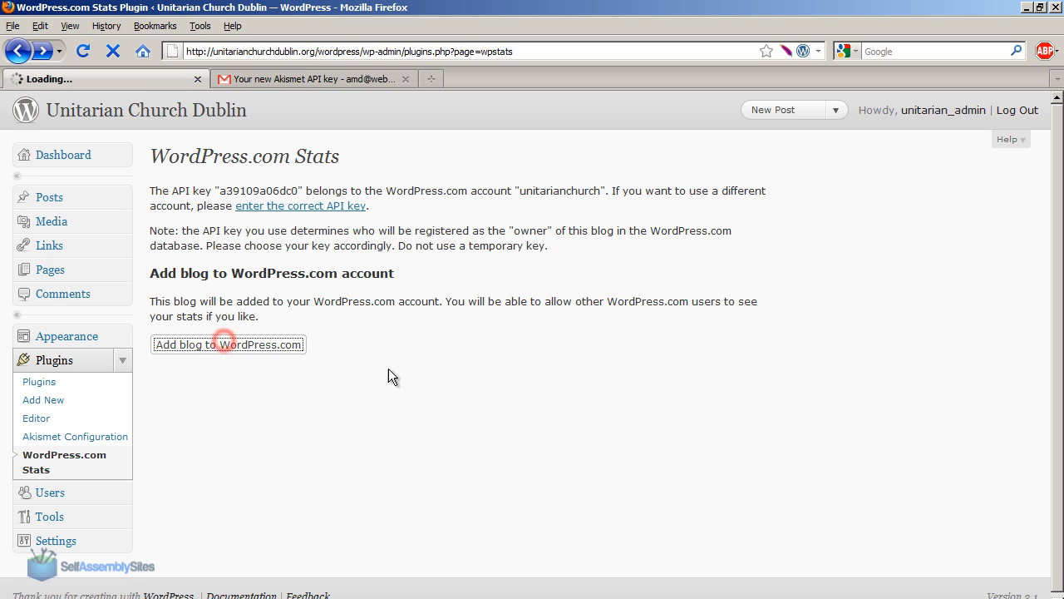
pyautogui.click(228, 344)
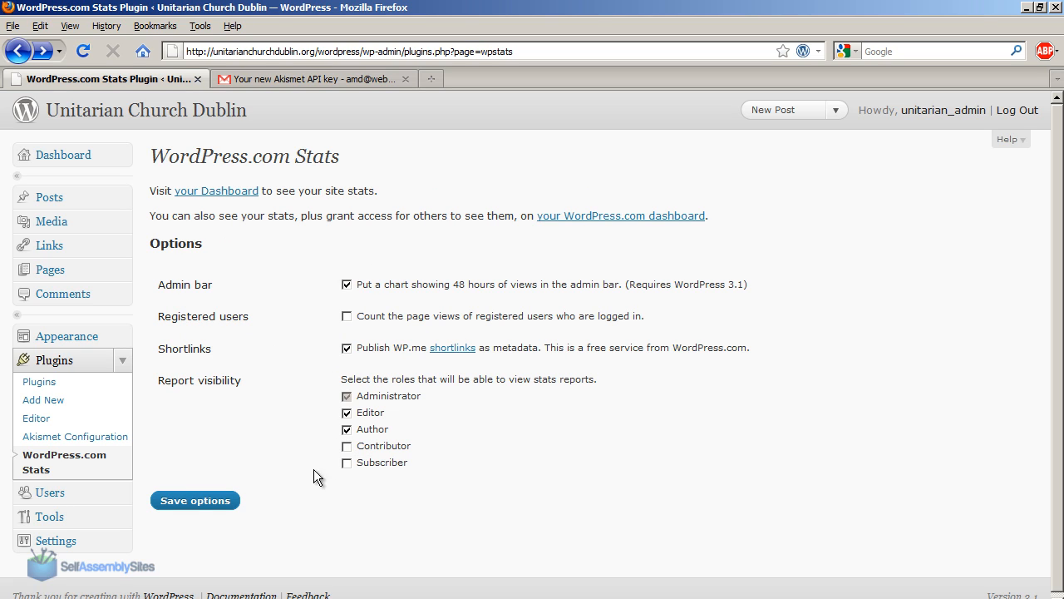
pyautogui.click(195, 501)
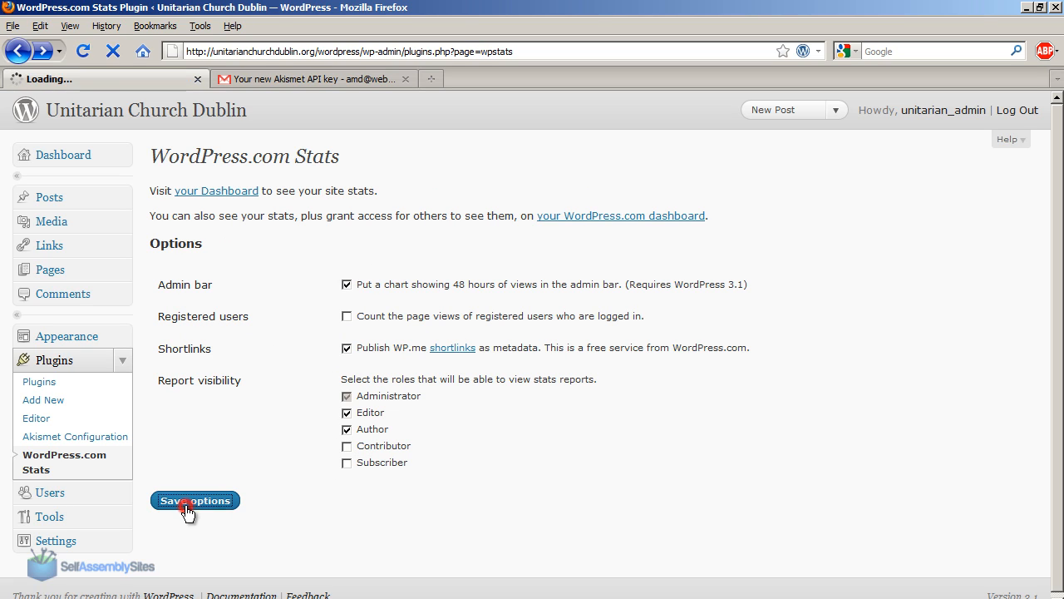
pyautogui.click(194, 501)
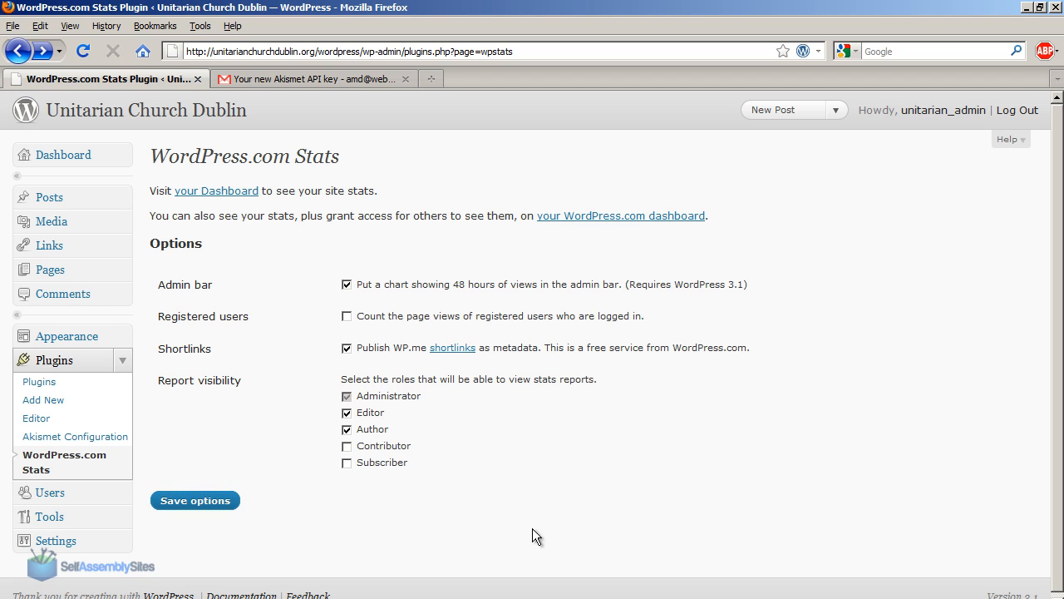
pyautogui.moveTo(66, 167)
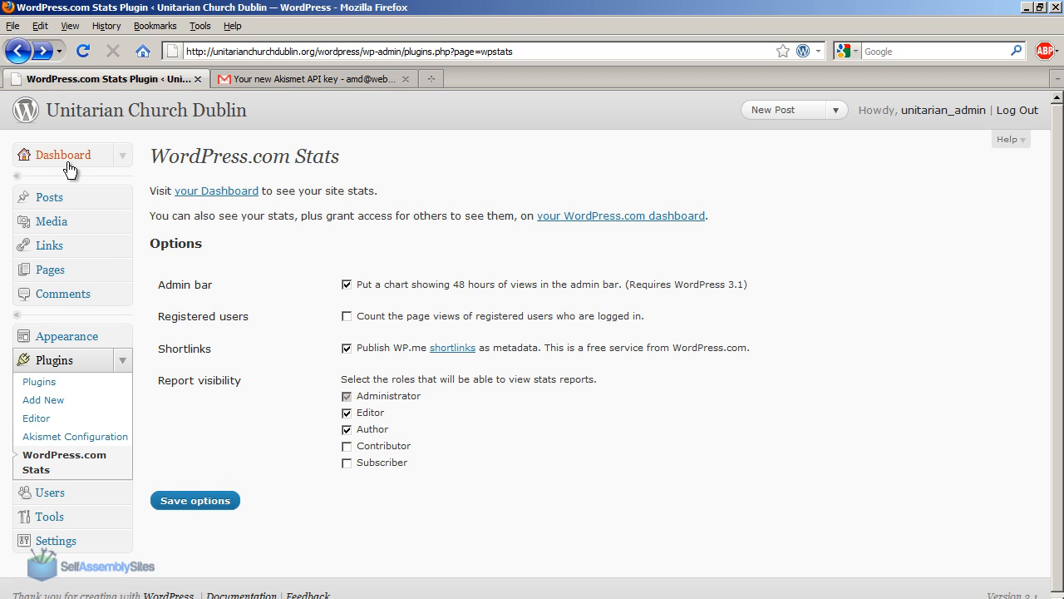
# - Go to the dashboard and start logging in to the Stats widget
pyautogui.click(64, 155)
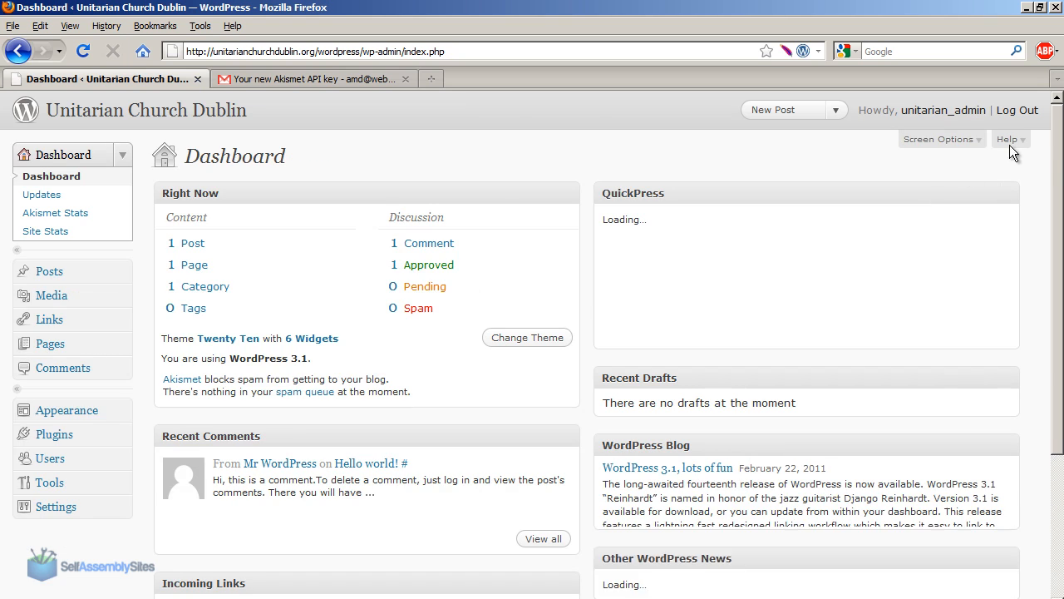
pyautogui.scroll(-3)
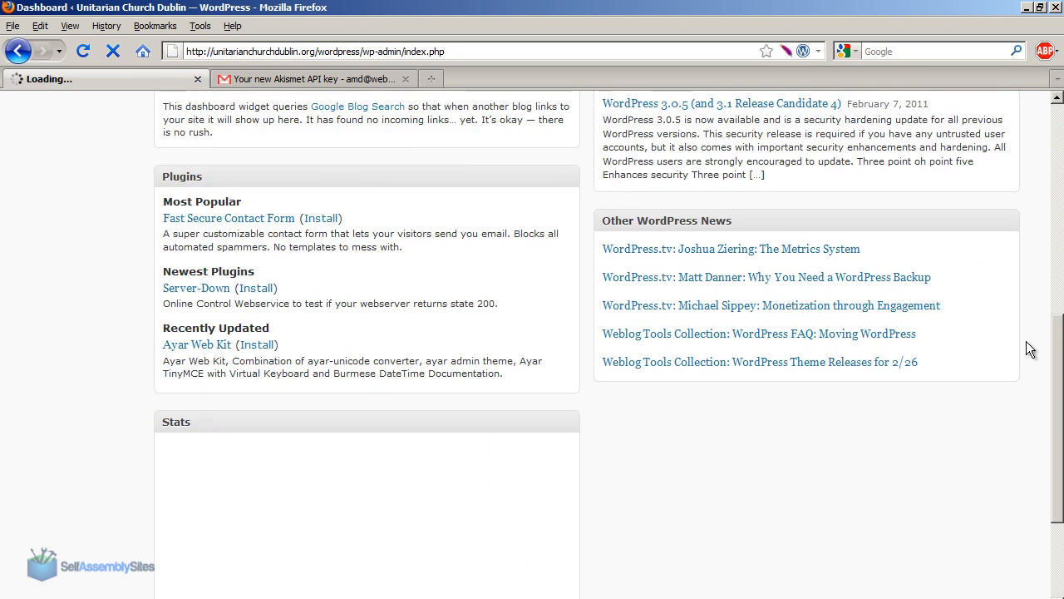
pyautogui.scroll(-3)
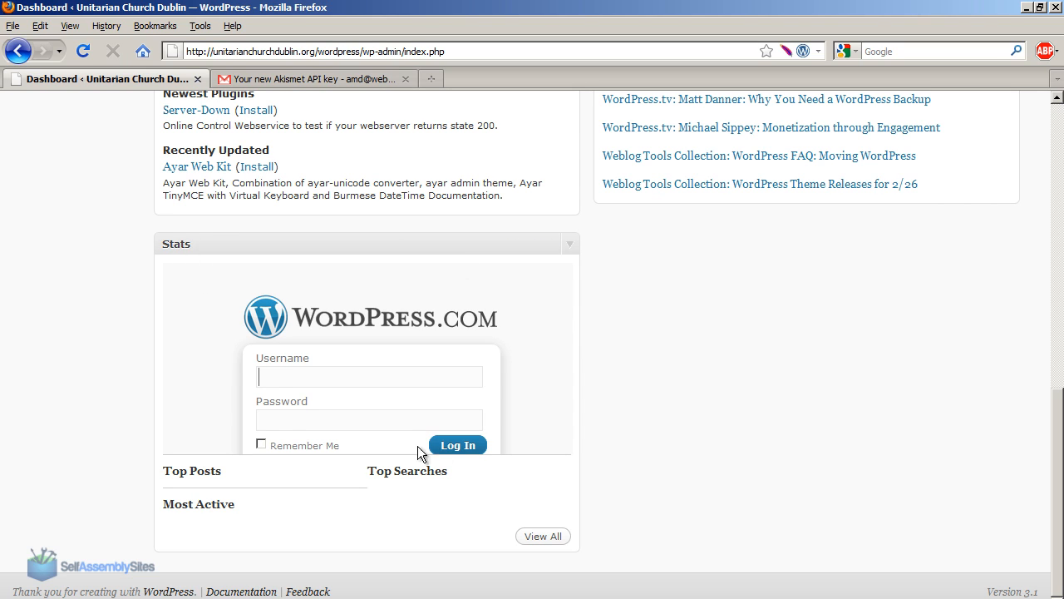
pyautogui.click(368, 376)
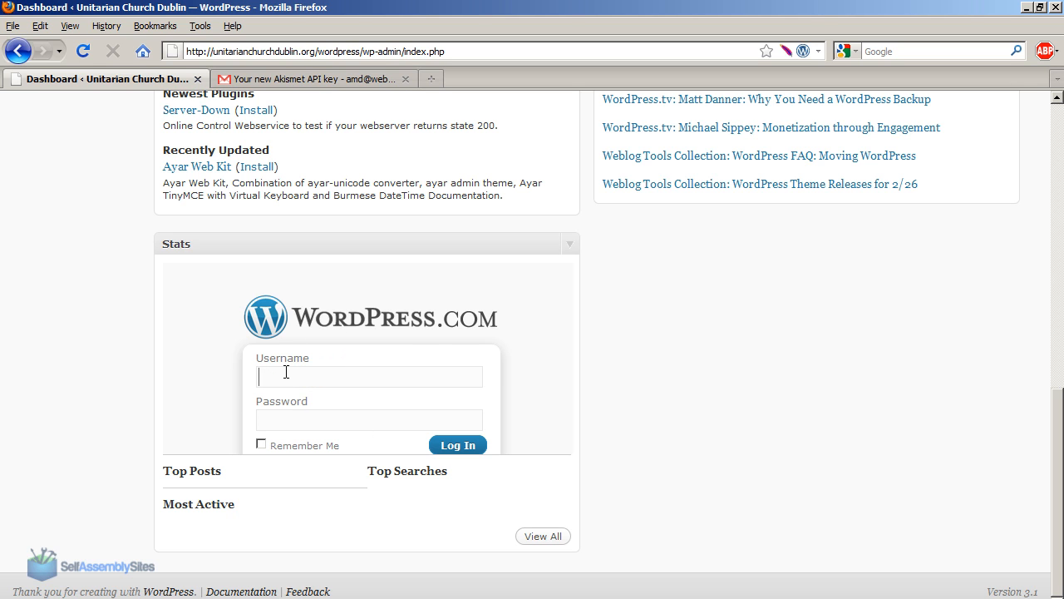
# - Copy the username and password from the Akismet email into the Stats login and log in
pyautogui.click(320, 79)
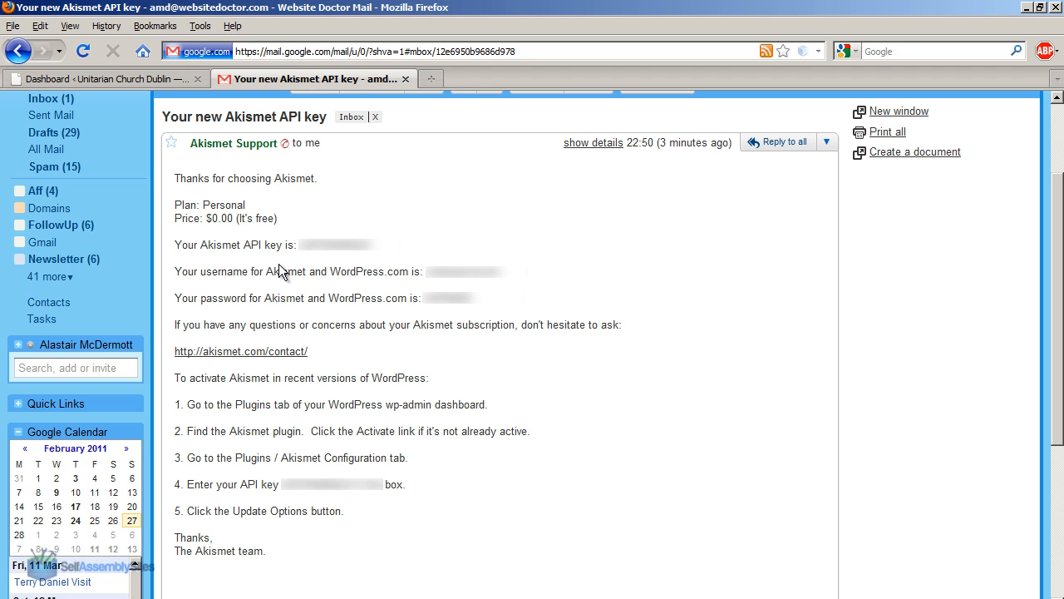
pyautogui.moveTo(174, 271); pyautogui.dragTo(304, 271)
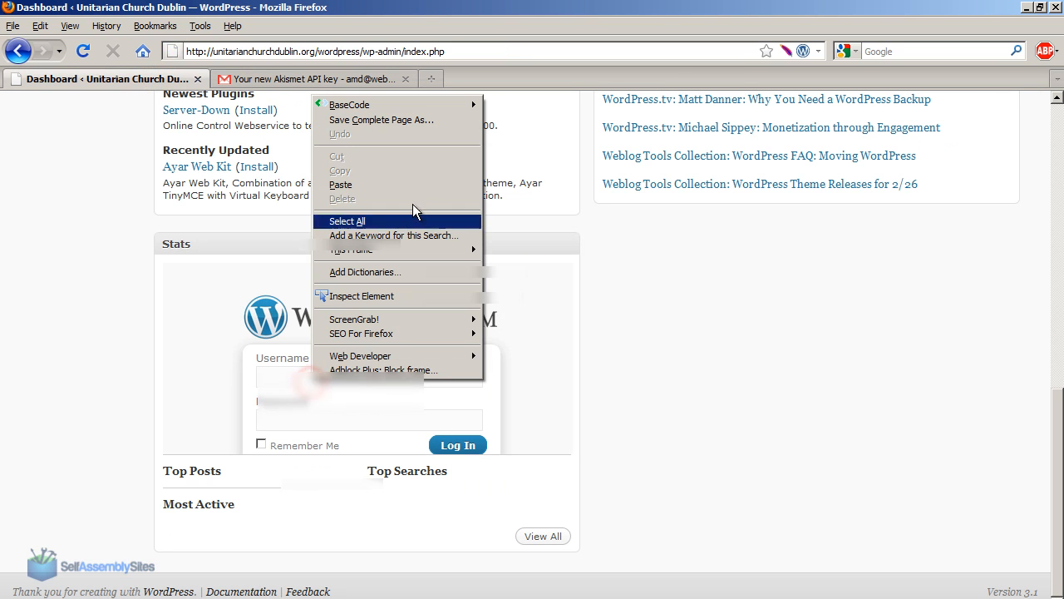
pyautogui.click(326, 424)
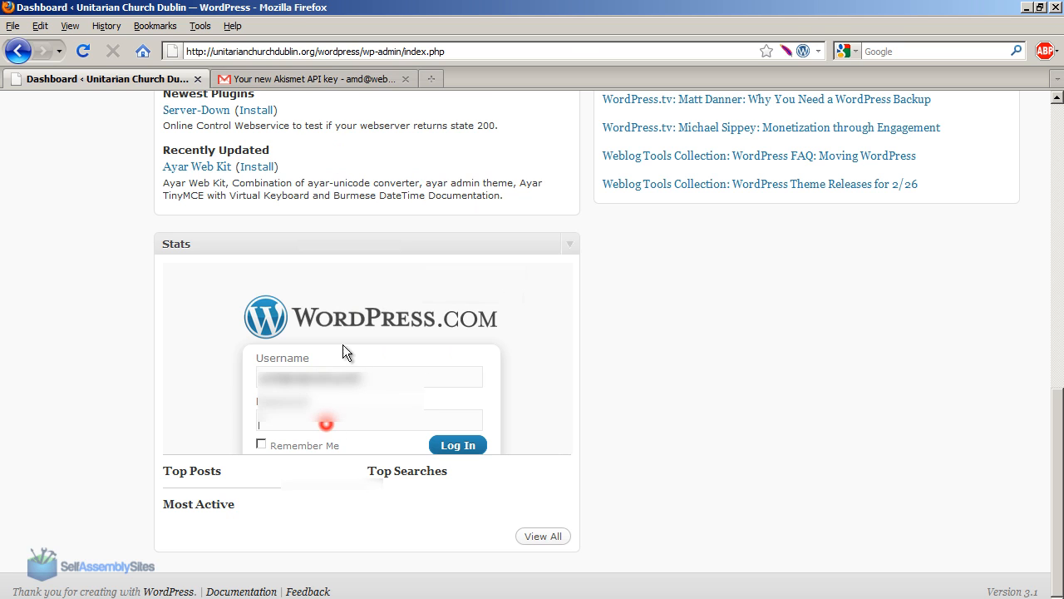
pyautogui.click(320, 78)
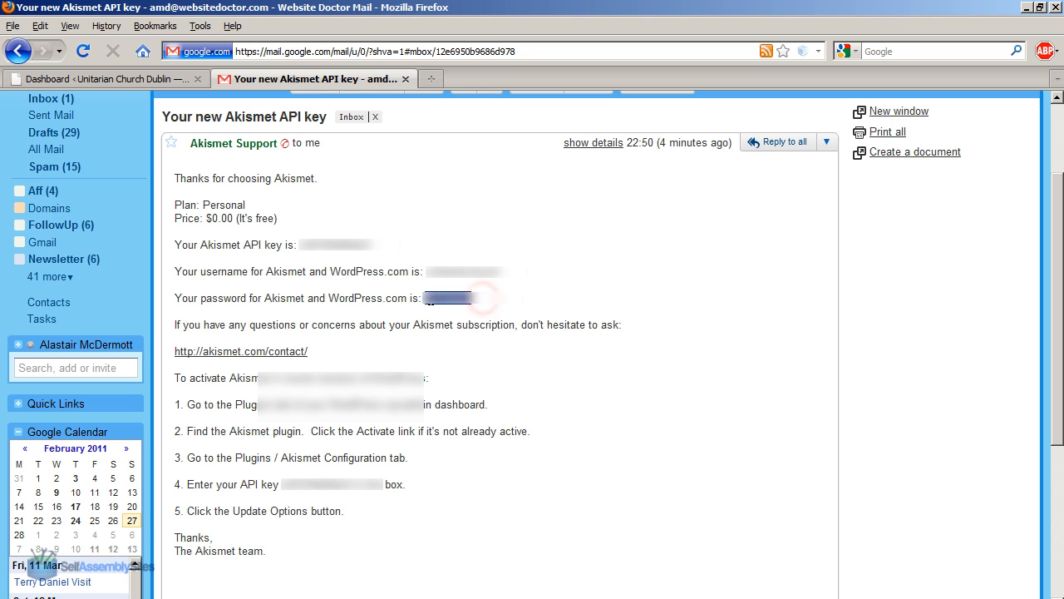
pyautogui.click(108, 79)
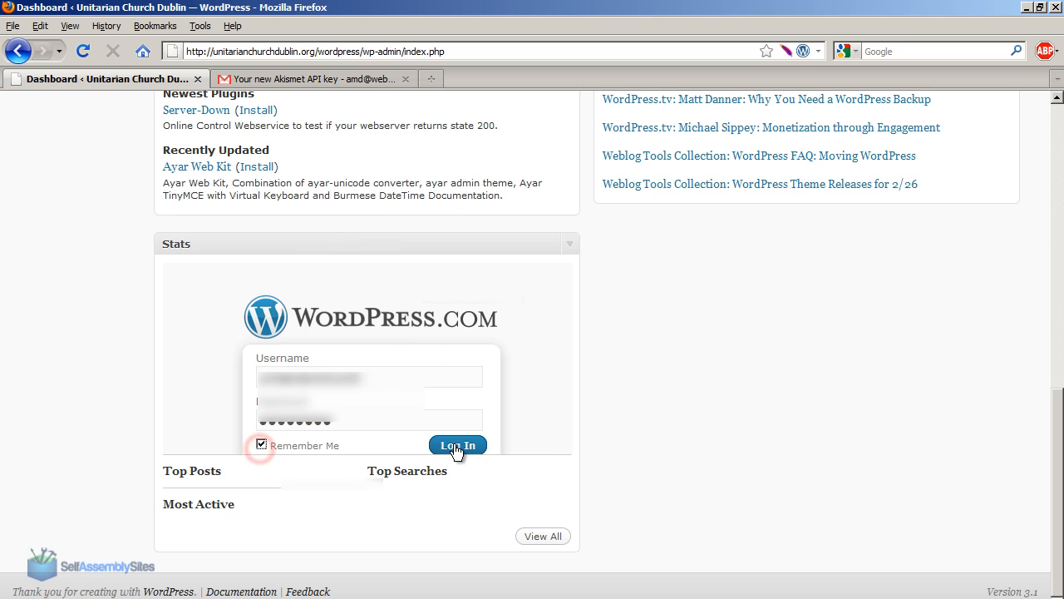
pyautogui.click(457, 444)
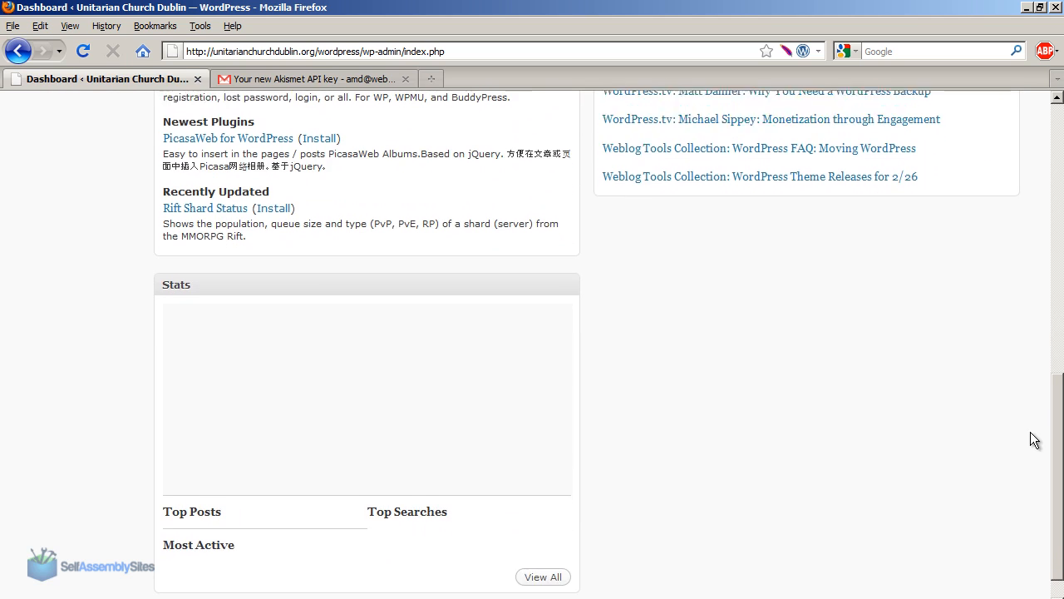
# - Set the Stats widget to chart by week with top posts over the past month, and submit
pyautogui.scroll(-3)
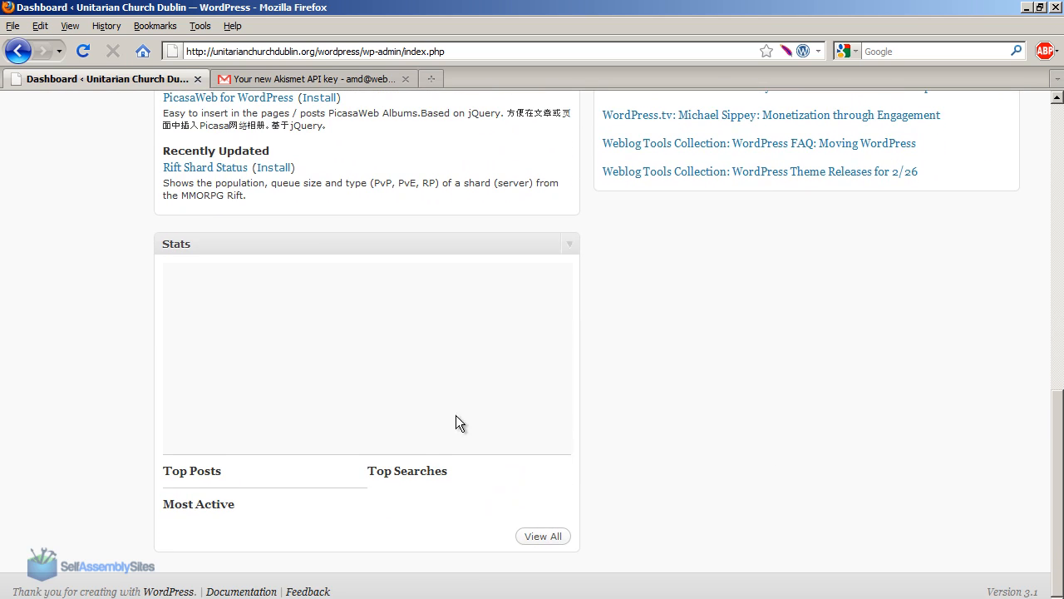
pyautogui.click(531, 244)
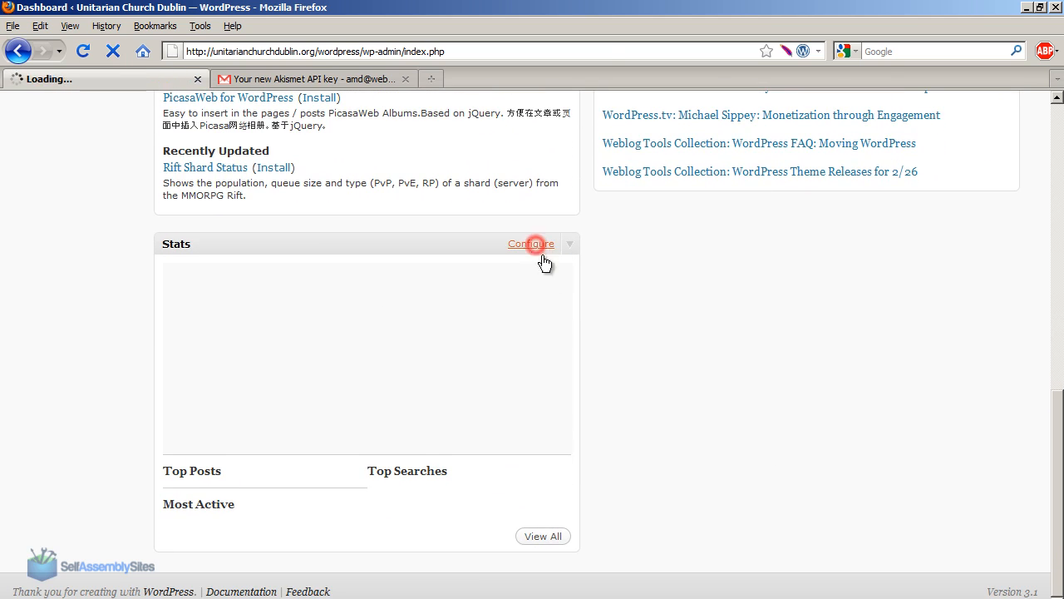
pyautogui.click(531, 243)
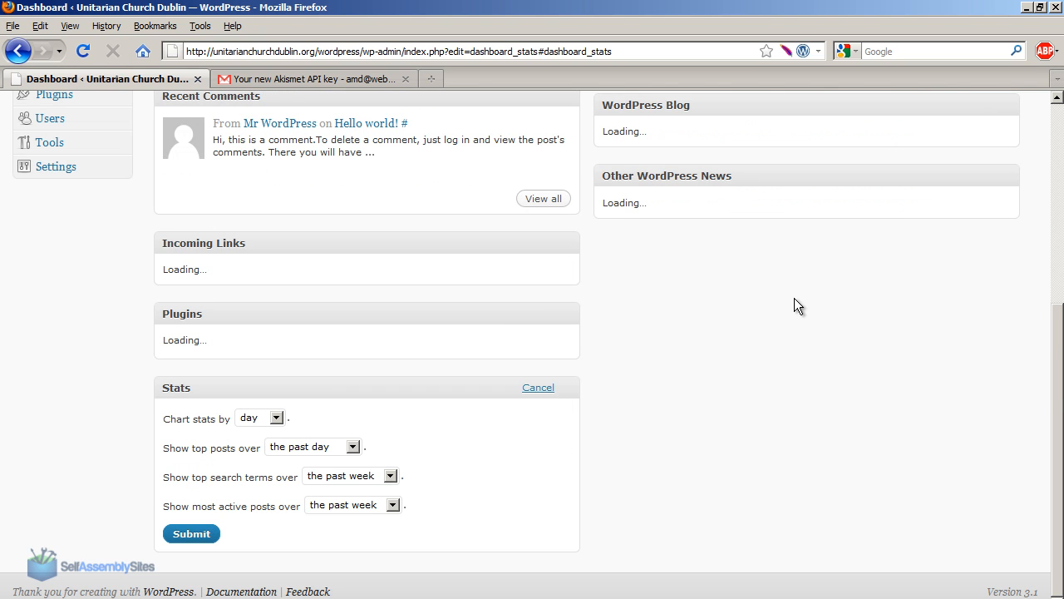
pyautogui.scroll(-3)
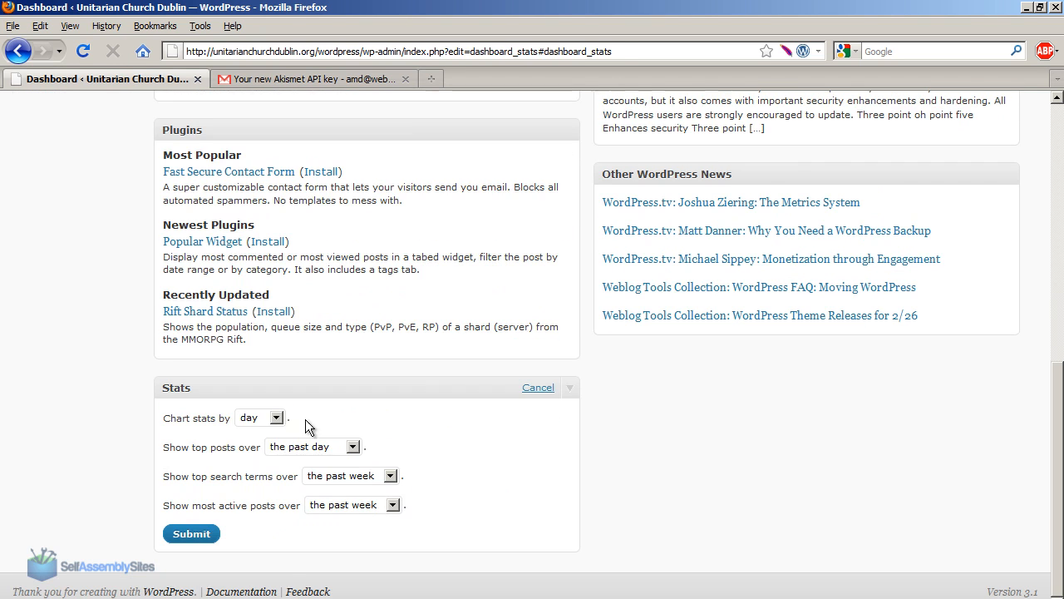
pyautogui.click(275, 417)
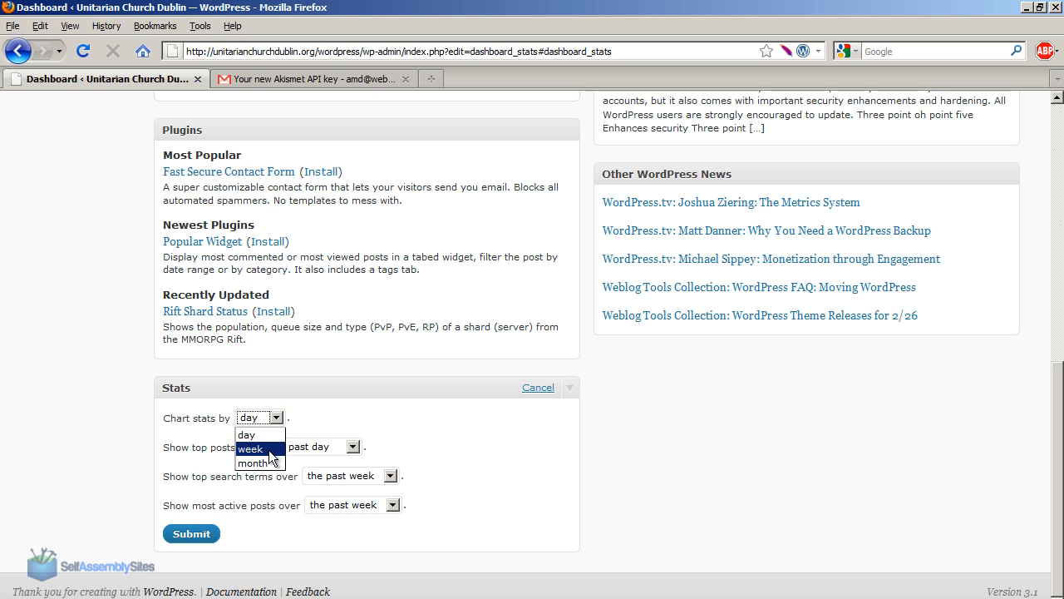
pyautogui.click(312, 446)
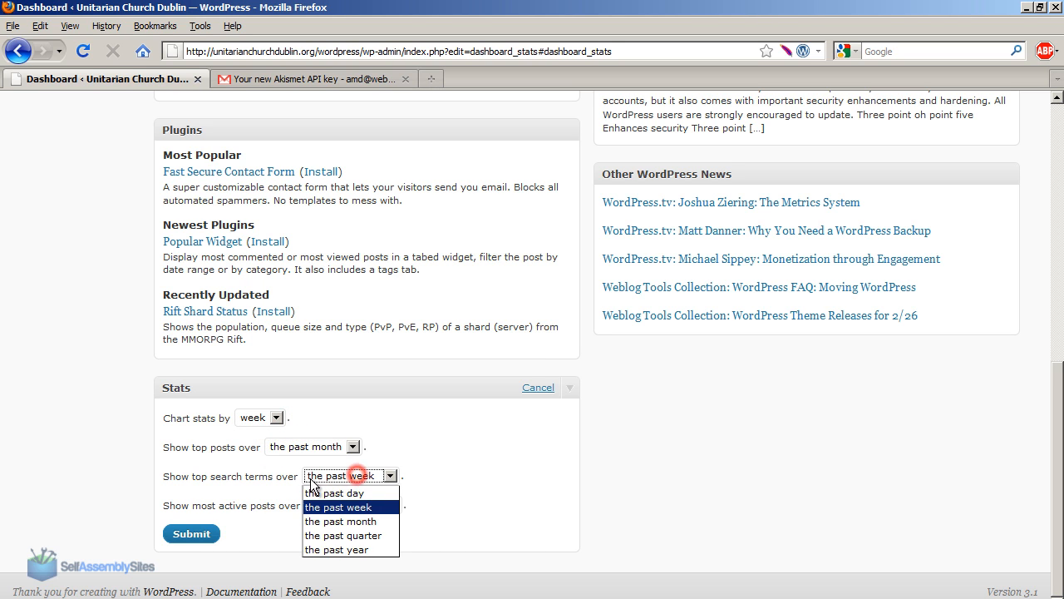
pyautogui.click(347, 507)
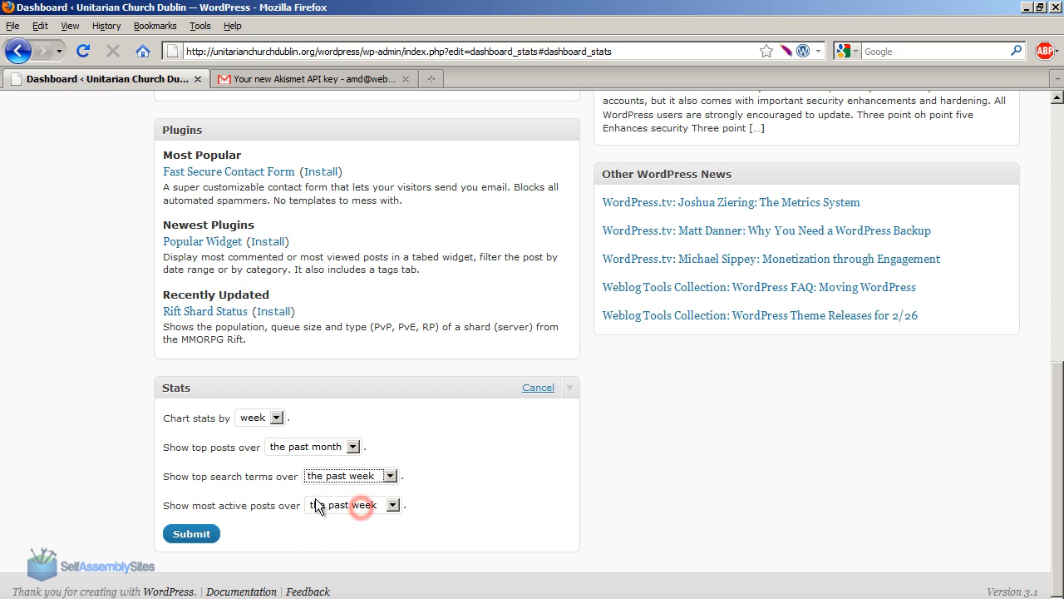
pyautogui.click(191, 533)
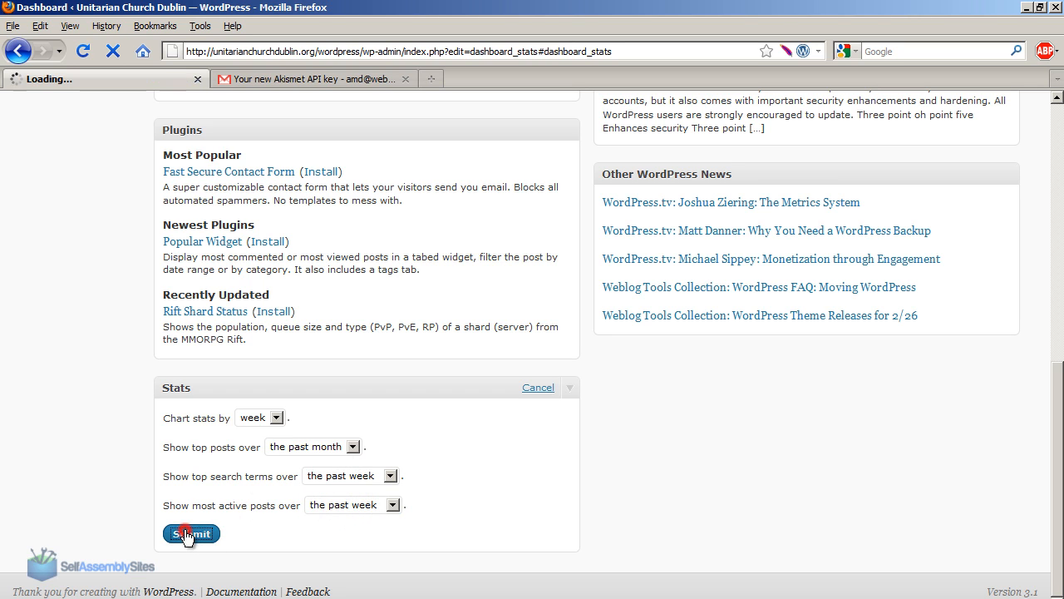
pyautogui.click(191, 534)
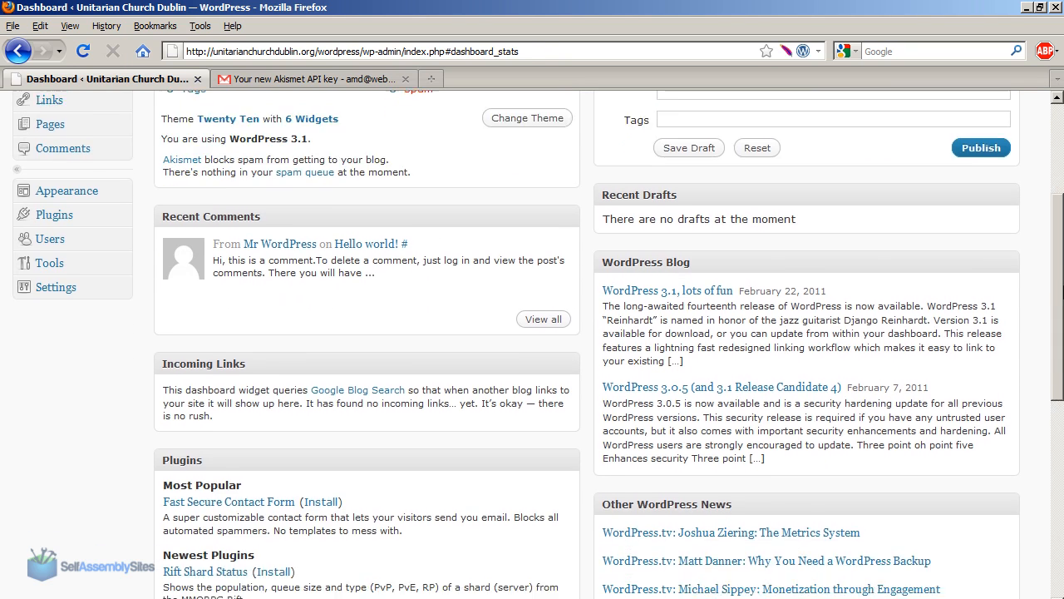
# - Use Screen Options to hide the Incoming Links and Plugins dashboard boxes
pyautogui.scroll(-3)
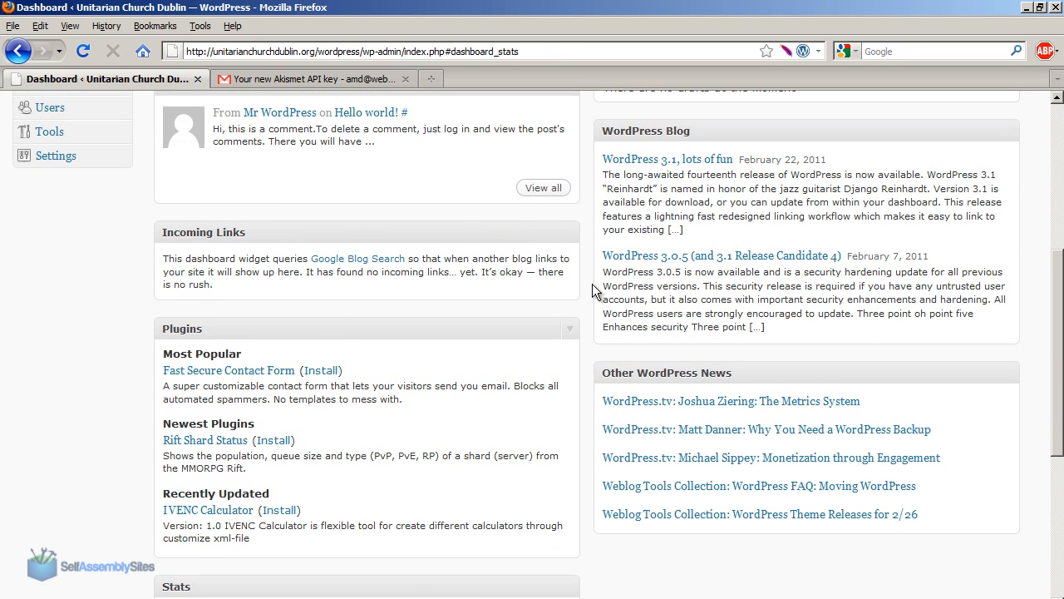
pyautogui.moveTo(579, 370)
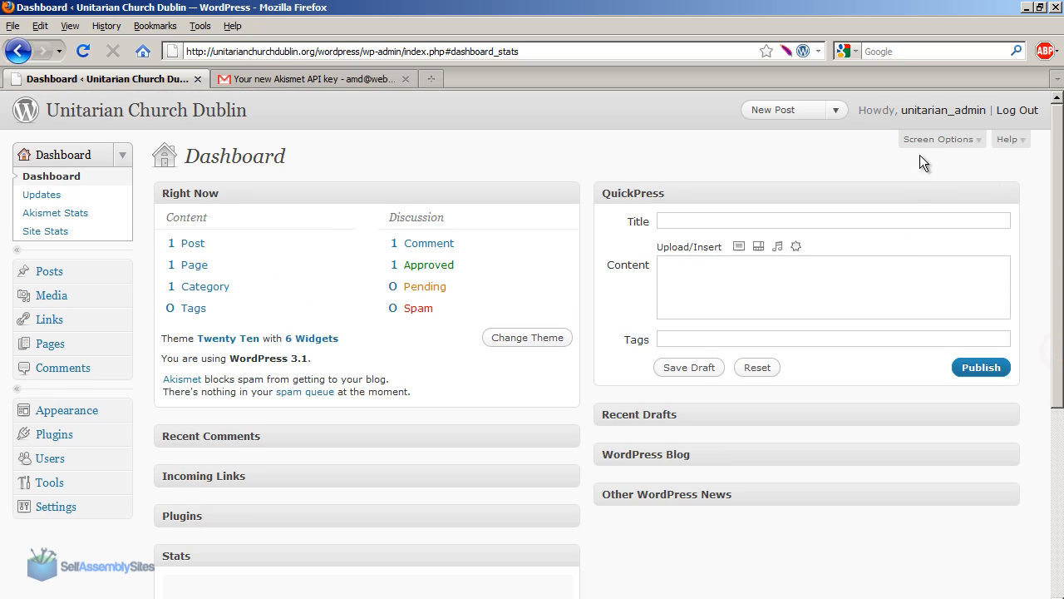
pyautogui.click(941, 138)
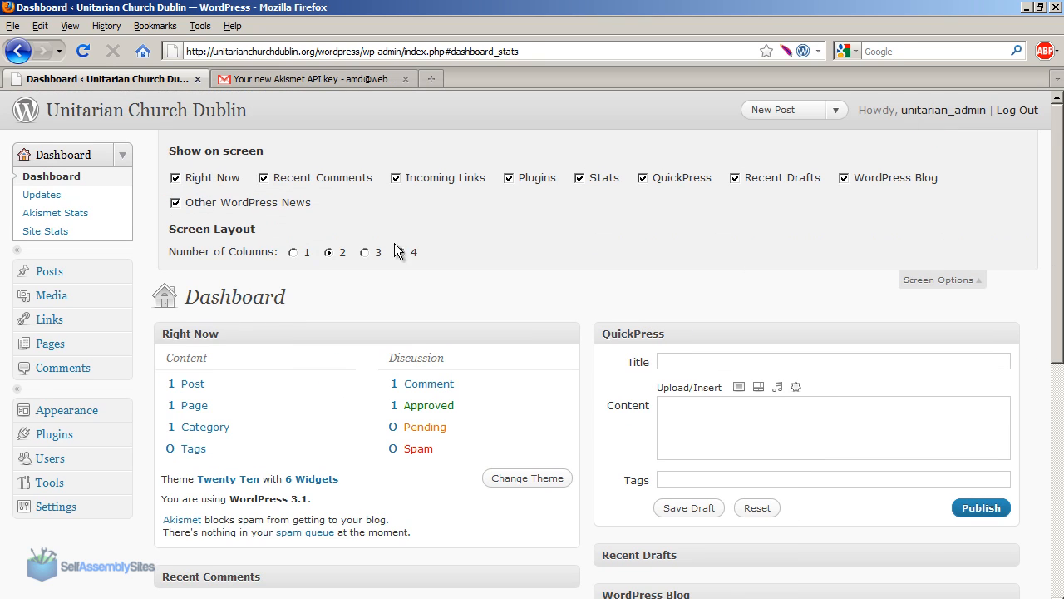
pyautogui.click(394, 177)
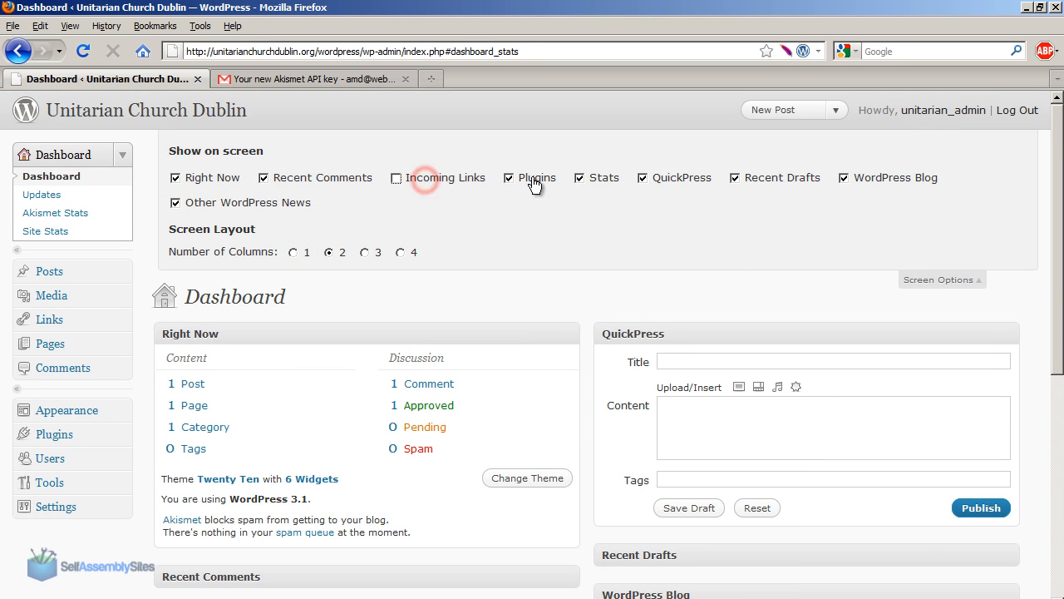
pyautogui.click(643, 177)
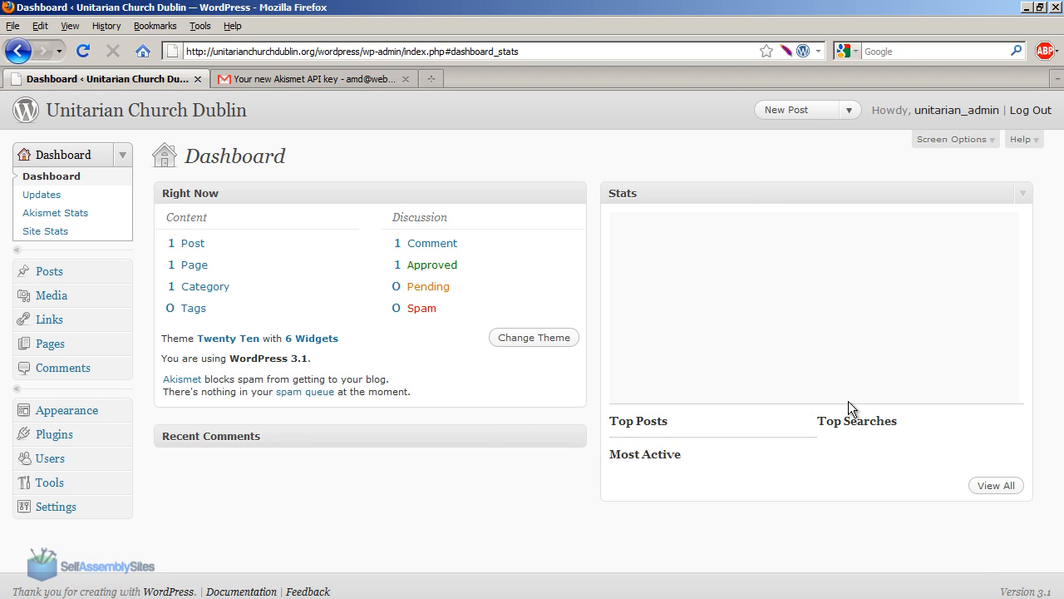
pyautogui.moveTo(693, 361)
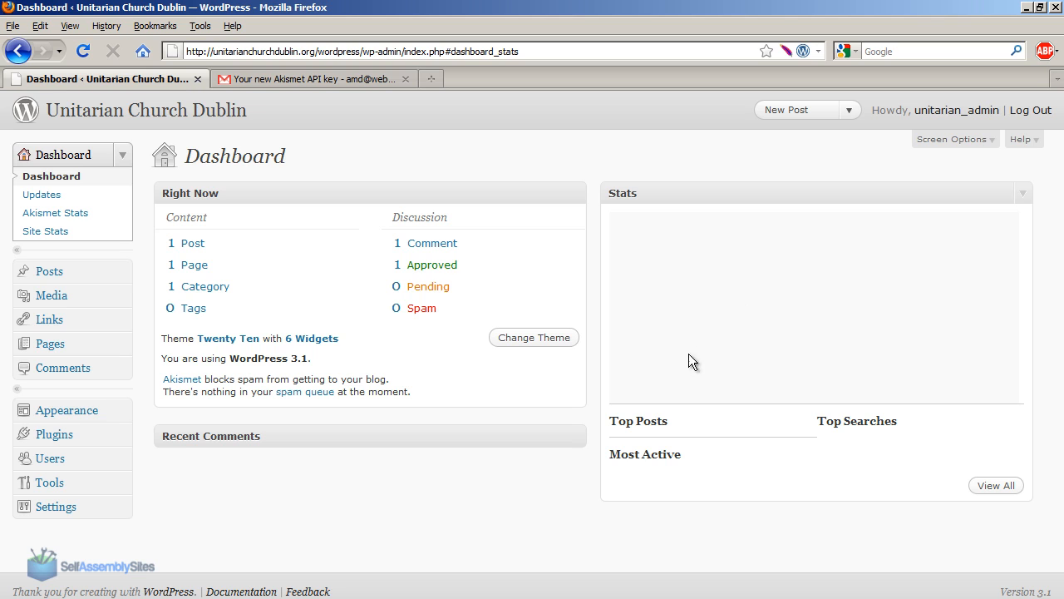
pyautogui.moveTo(824, 285)
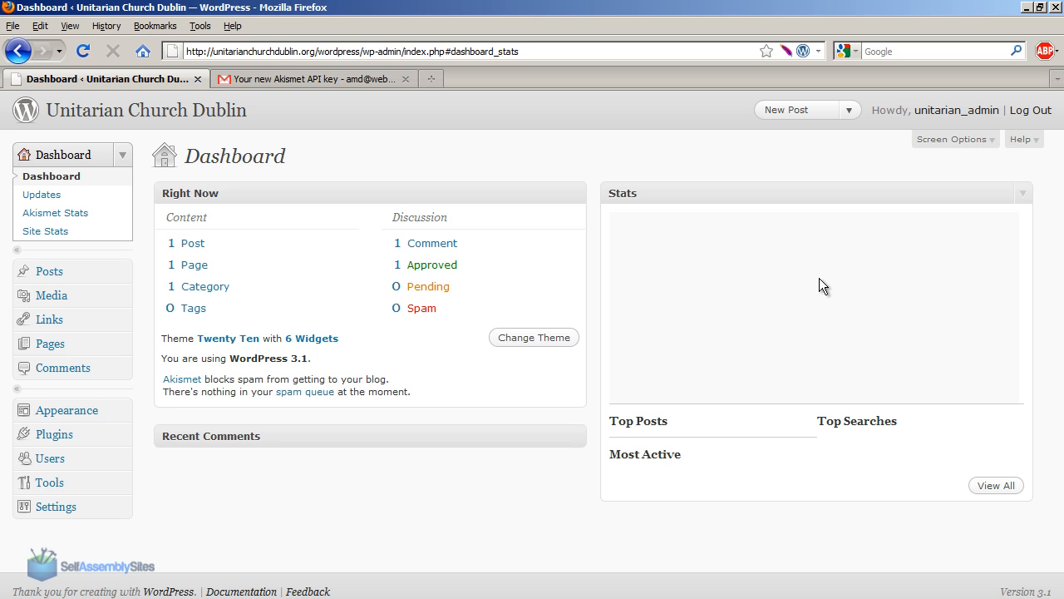
pyautogui.moveTo(620, 386)
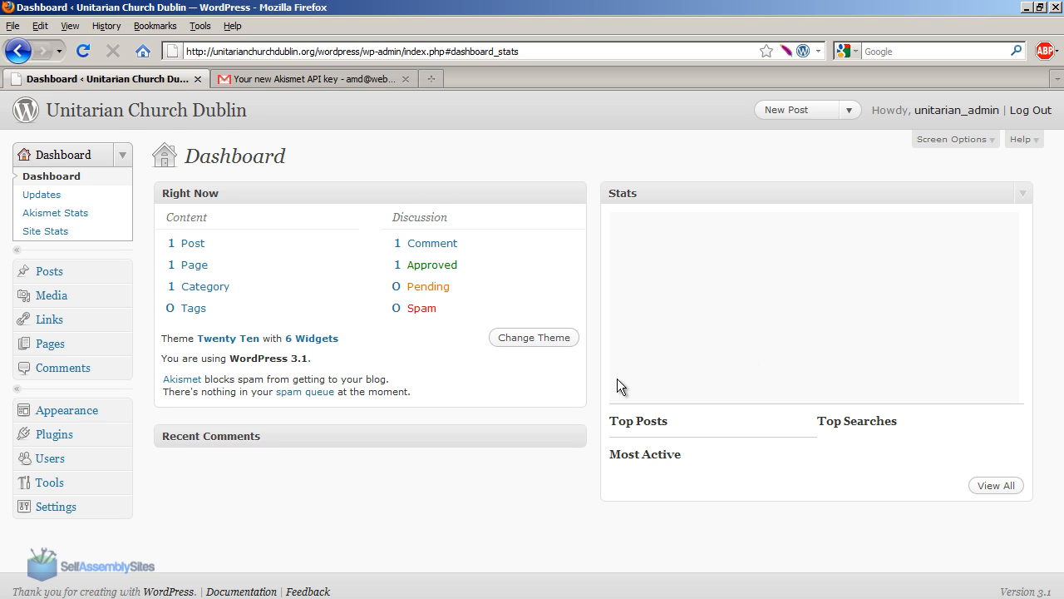
pyautogui.moveTo(679, 379)
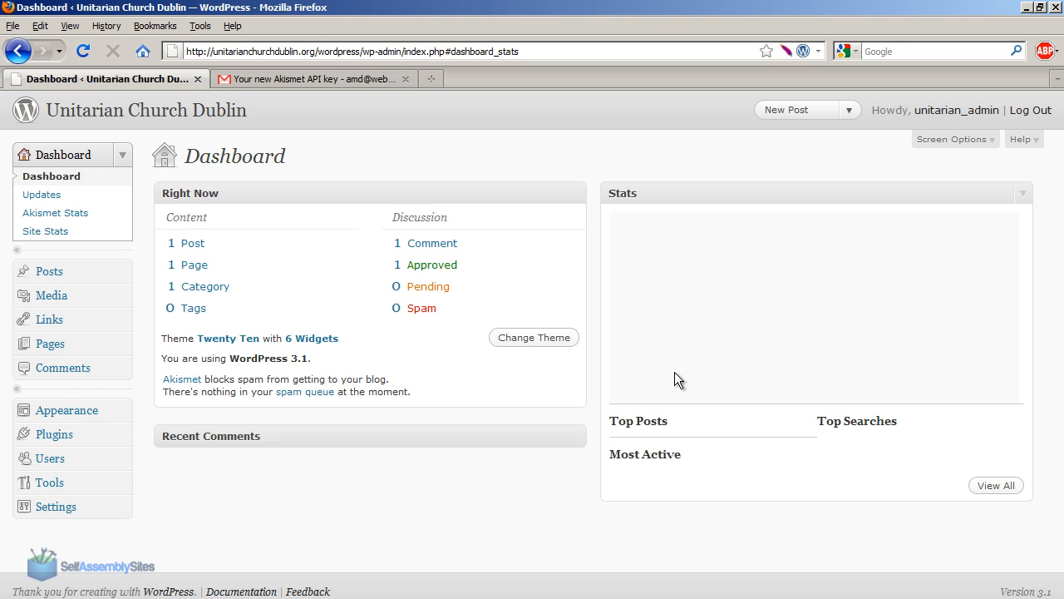
pyautogui.moveTo(701, 396)
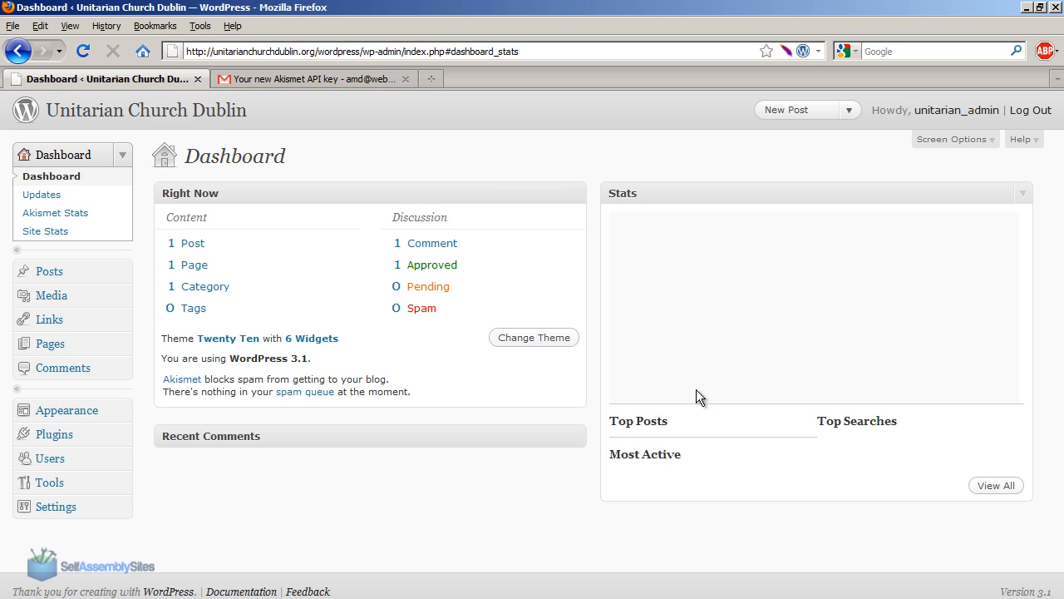
pyautogui.moveTo(589, 520)
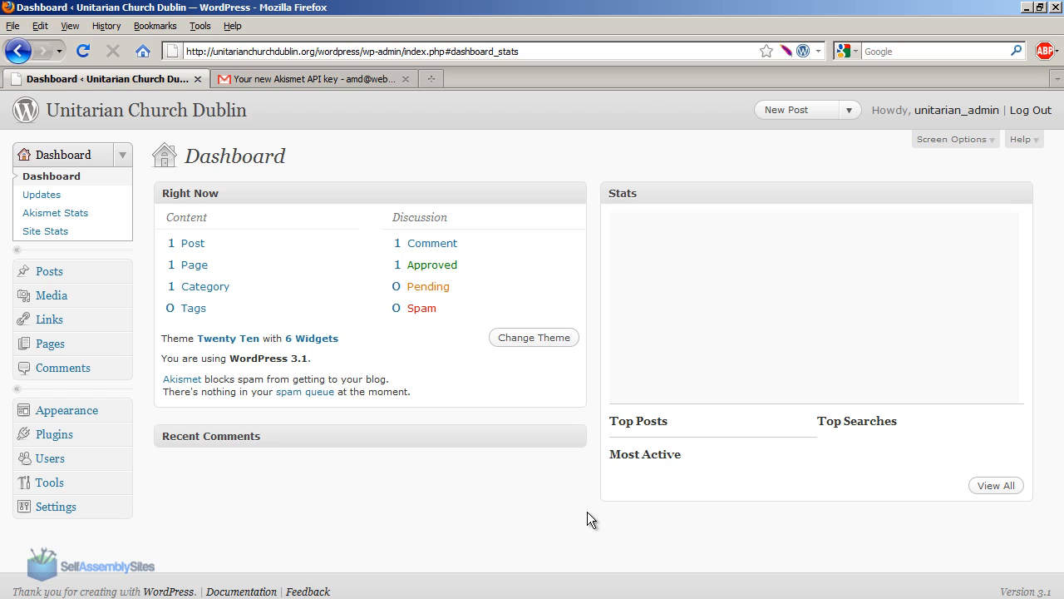
pyautogui.moveTo(624, 508)
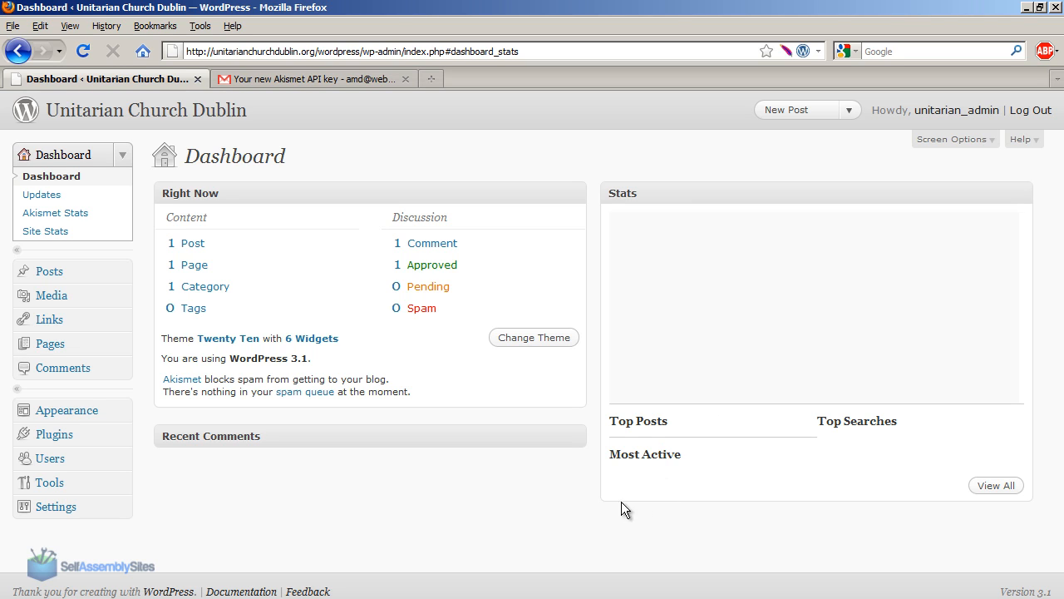